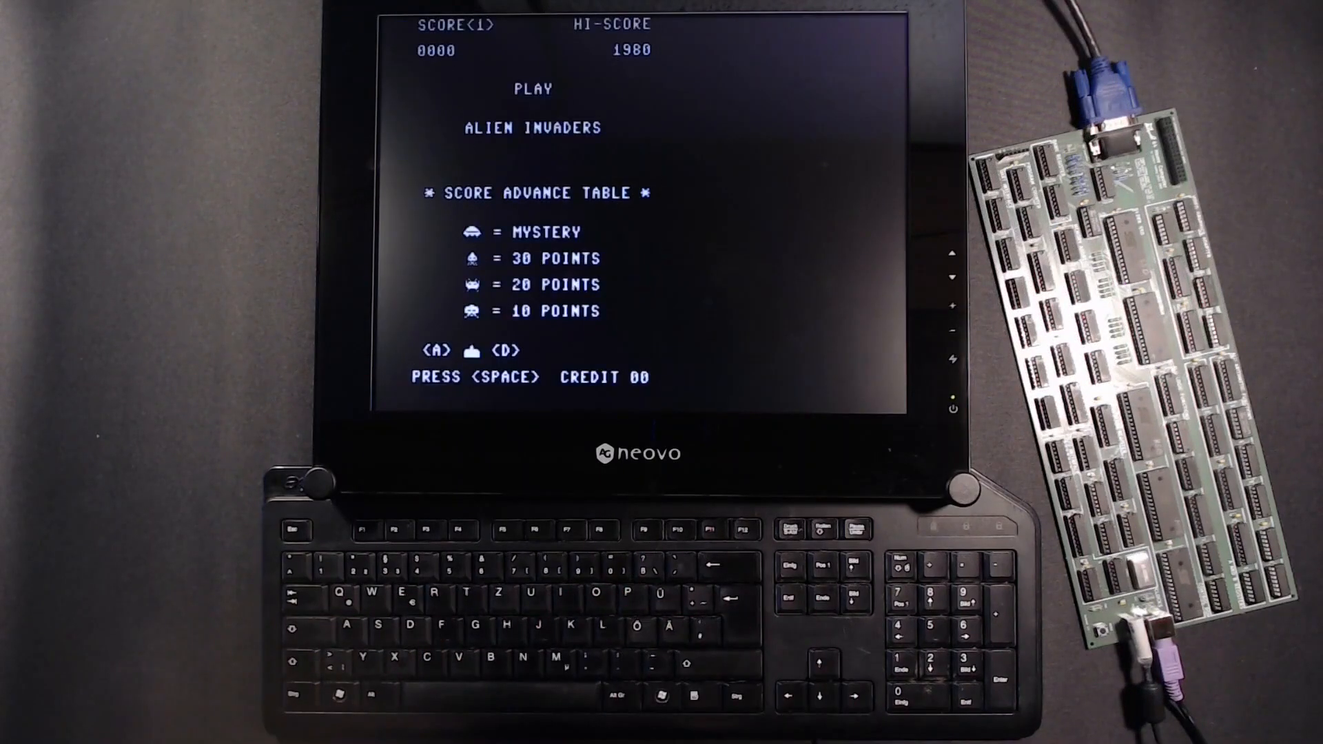
# - Advance the presentation from the Alien Invaders footage to the 8MHz CPU/VGA cycle diagram
pyautogui.press('space')
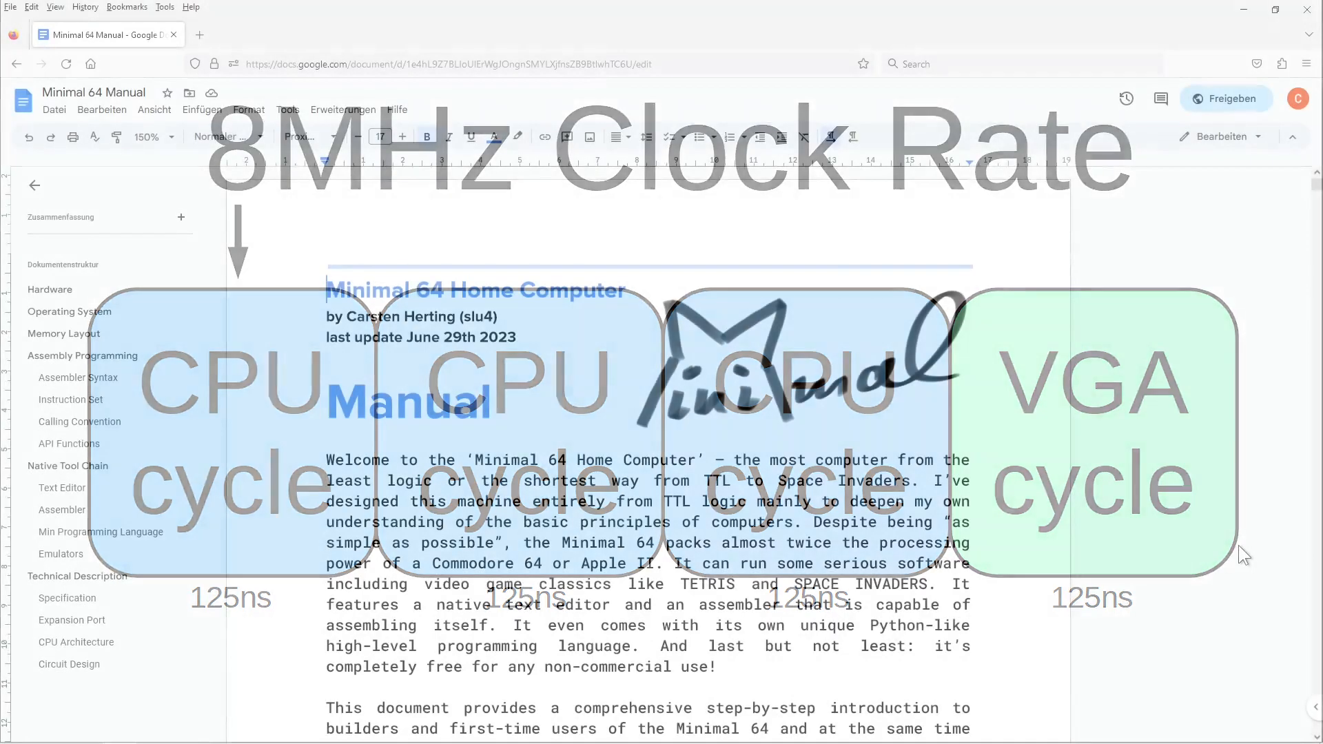
# - Browse the Minimal 64 manual to the CPU Architecture section and its block diagram
pyautogui.scroll(-3)
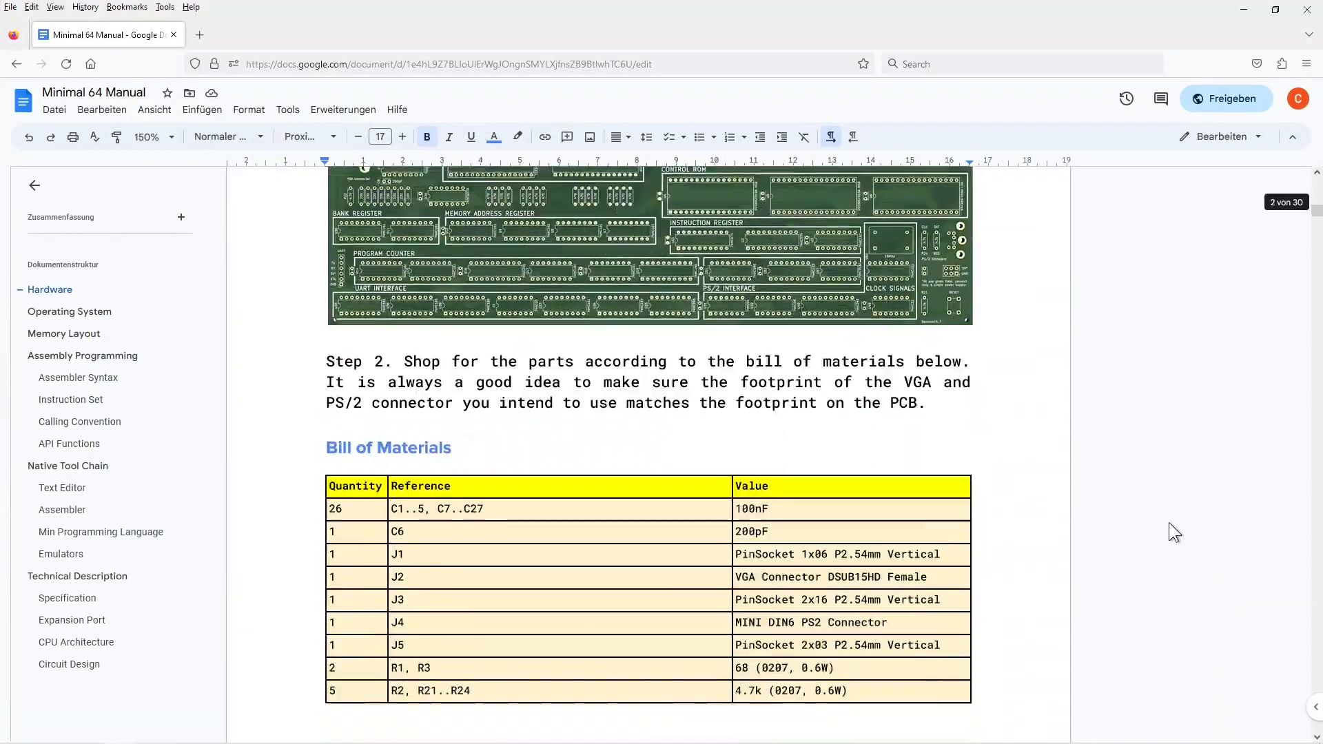
pyautogui.scroll(-3)
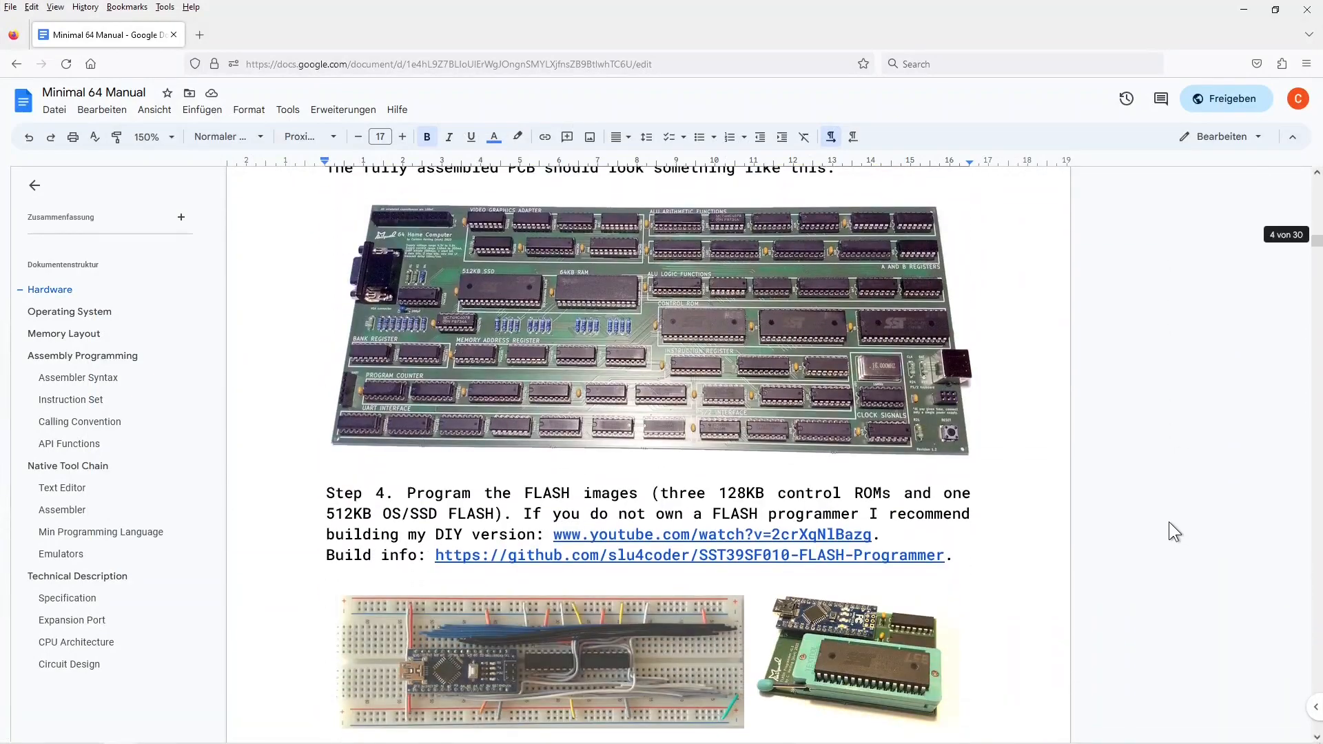
pyautogui.click(76, 643)
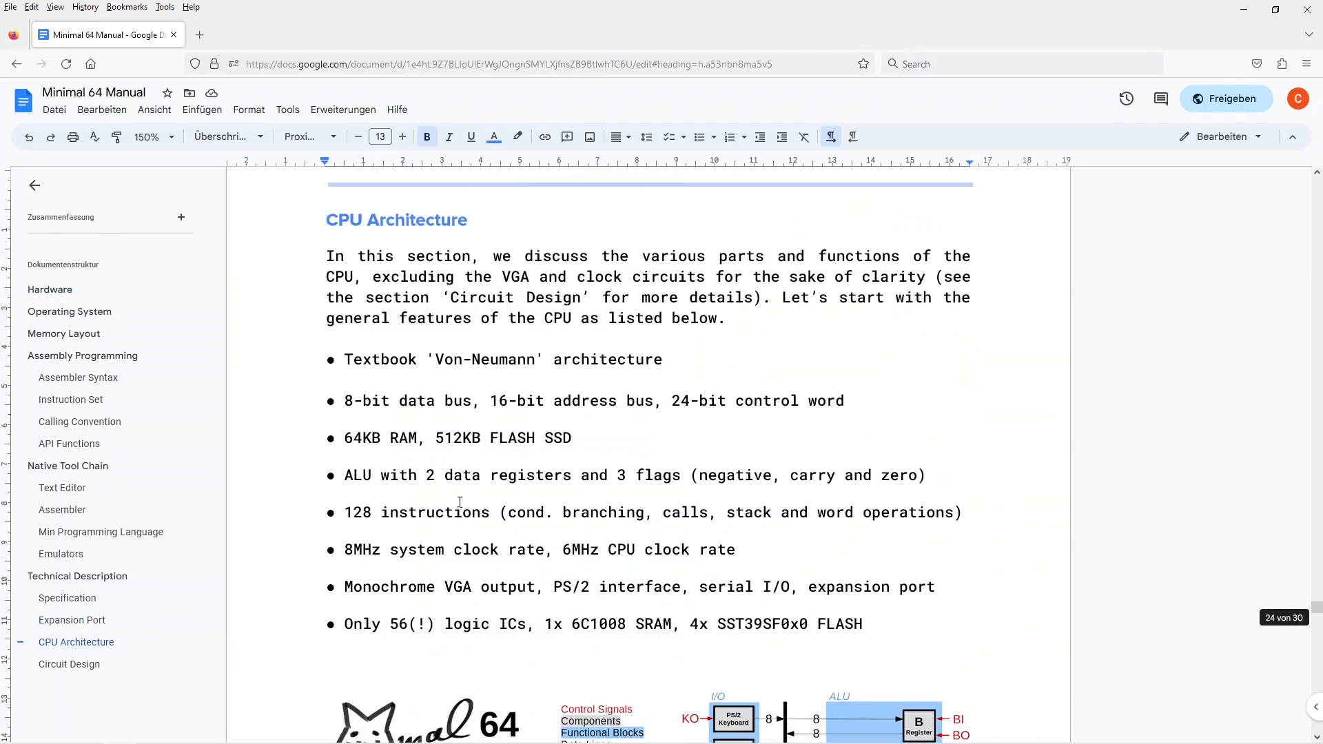
pyautogui.scroll(-3)
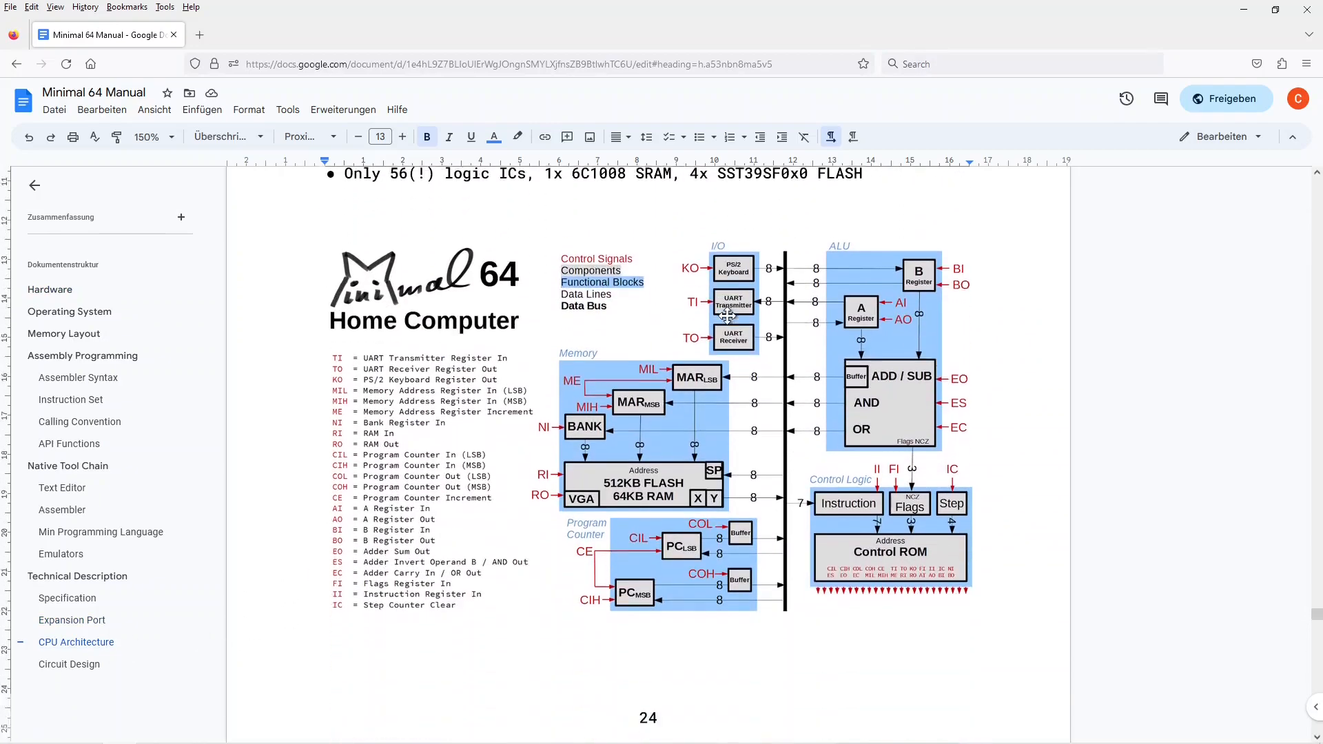
pyautogui.scroll(-3)
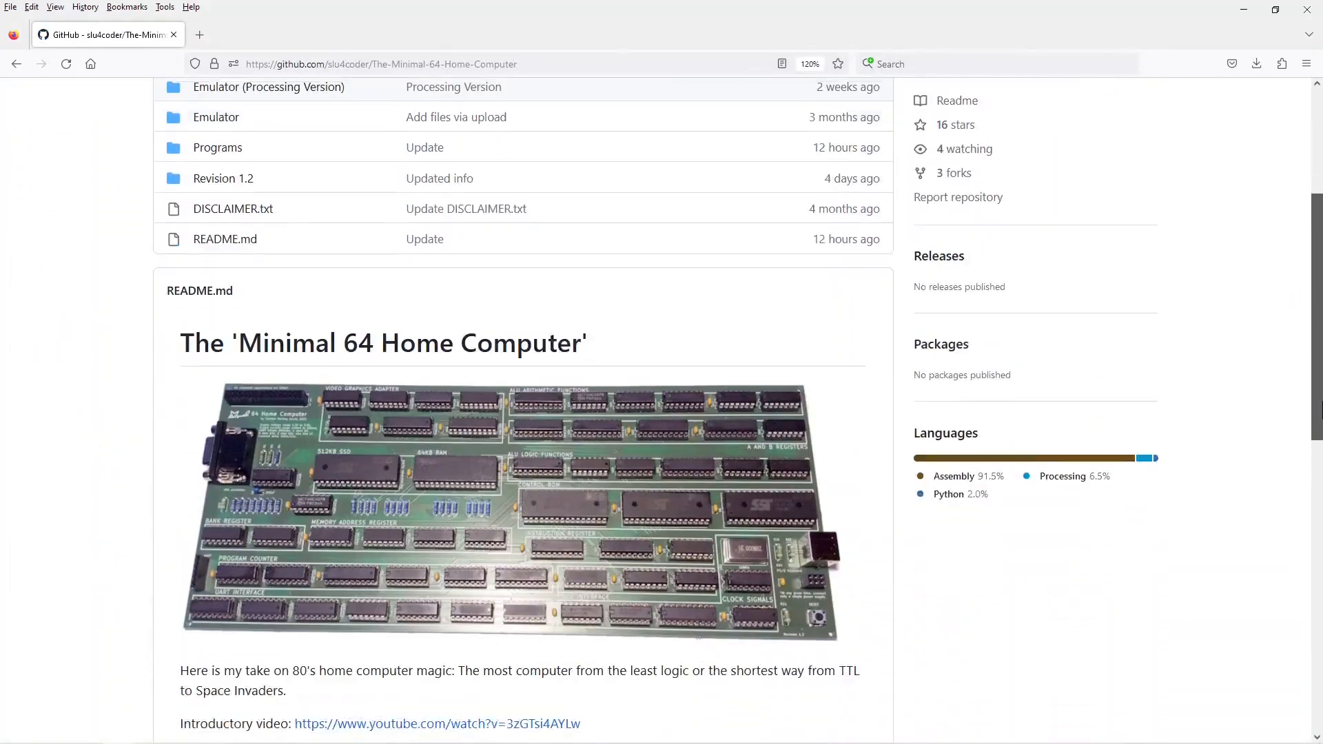
# - Download the Minimal-64-Home-Computer repository from GitHub as a ZIP archive
pyautogui.scroll(3)
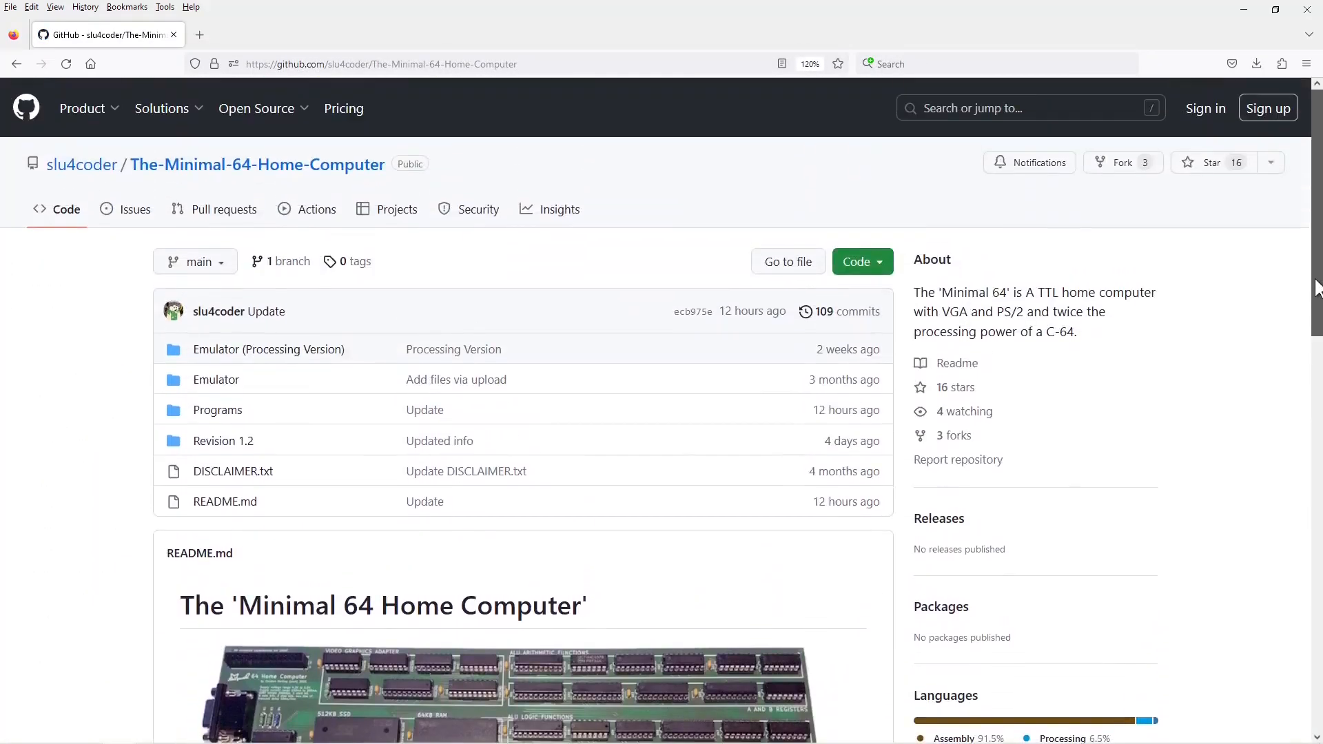
pyautogui.moveTo(849, 242)
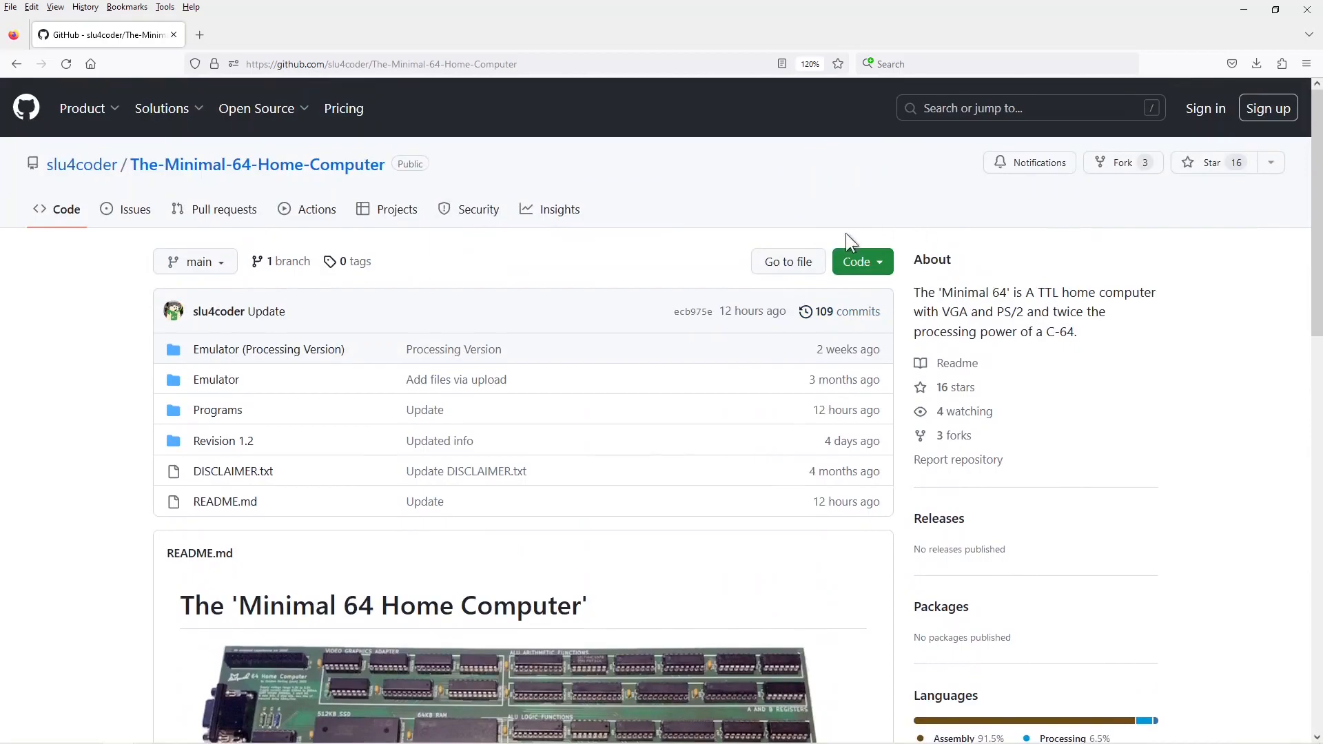
pyautogui.click(856, 262)
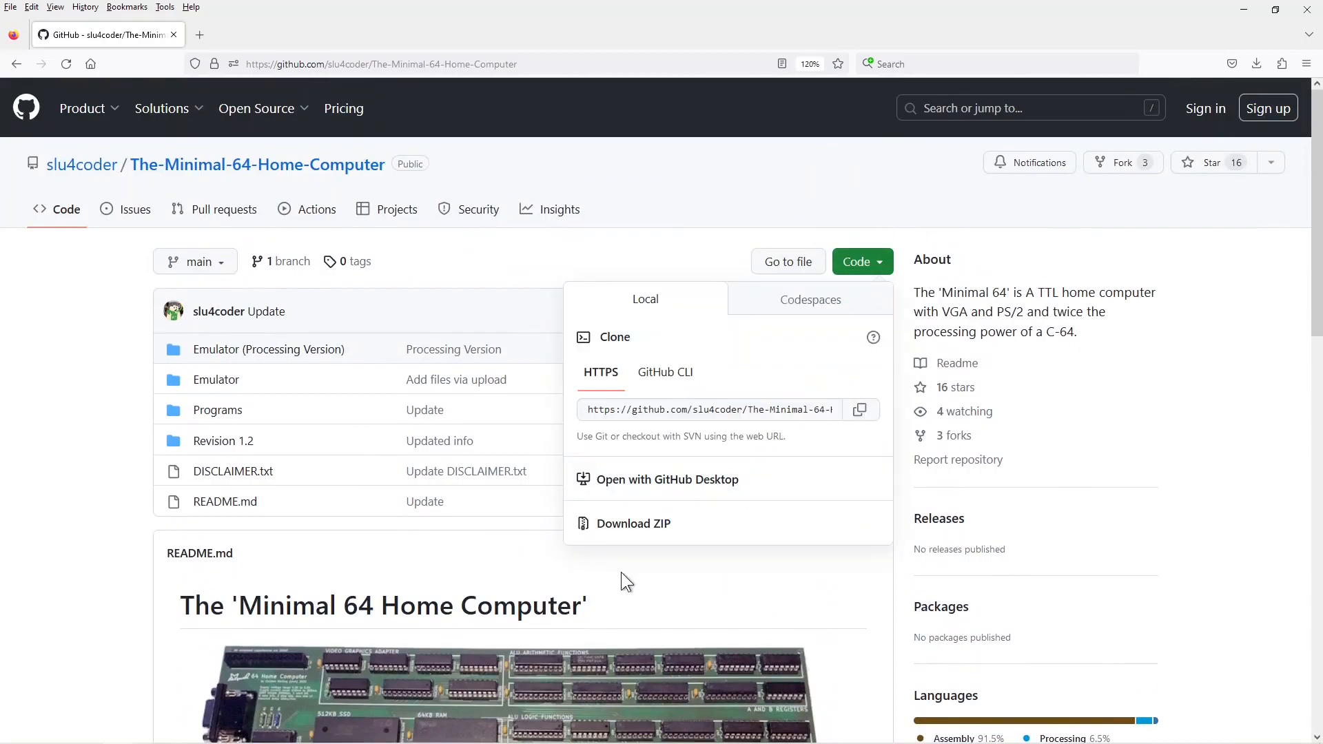
pyautogui.click(633, 523)
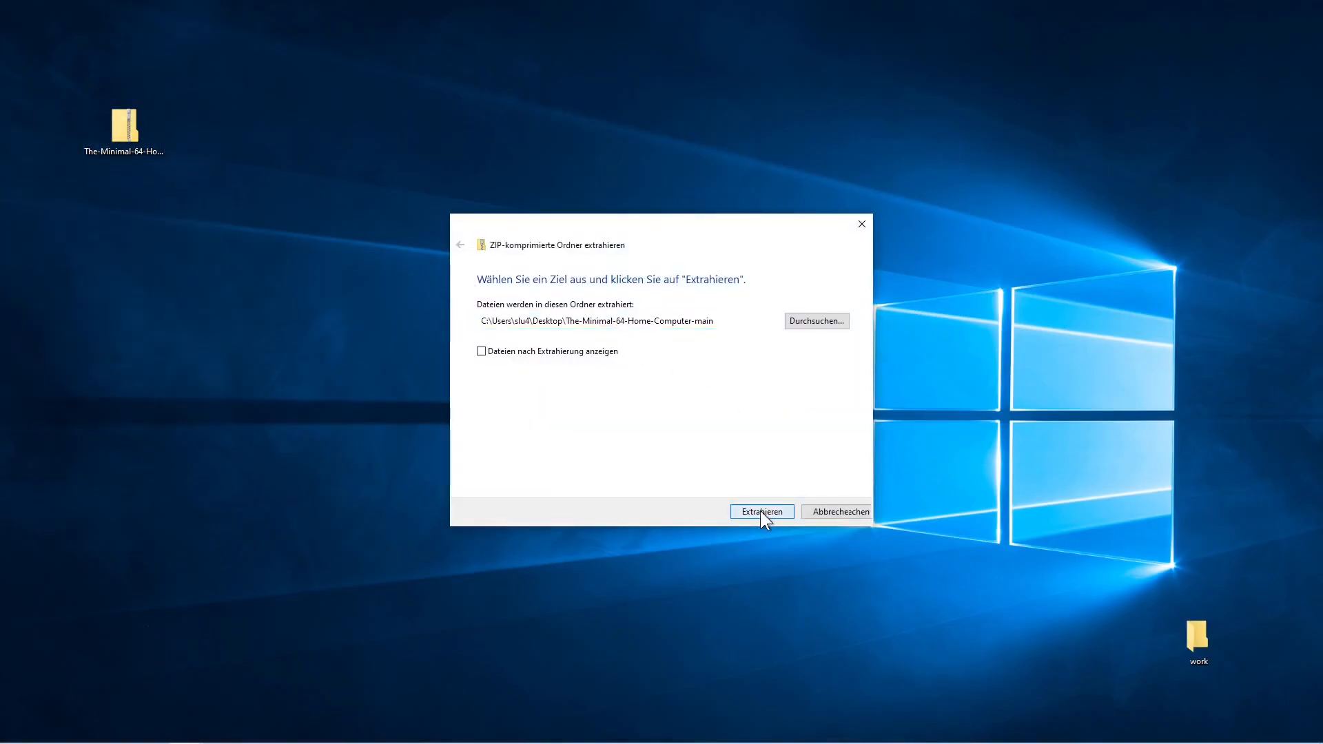
# - Extract the repository ZIP to the desktop and enter the extracted folder
pyautogui.click(760, 511)
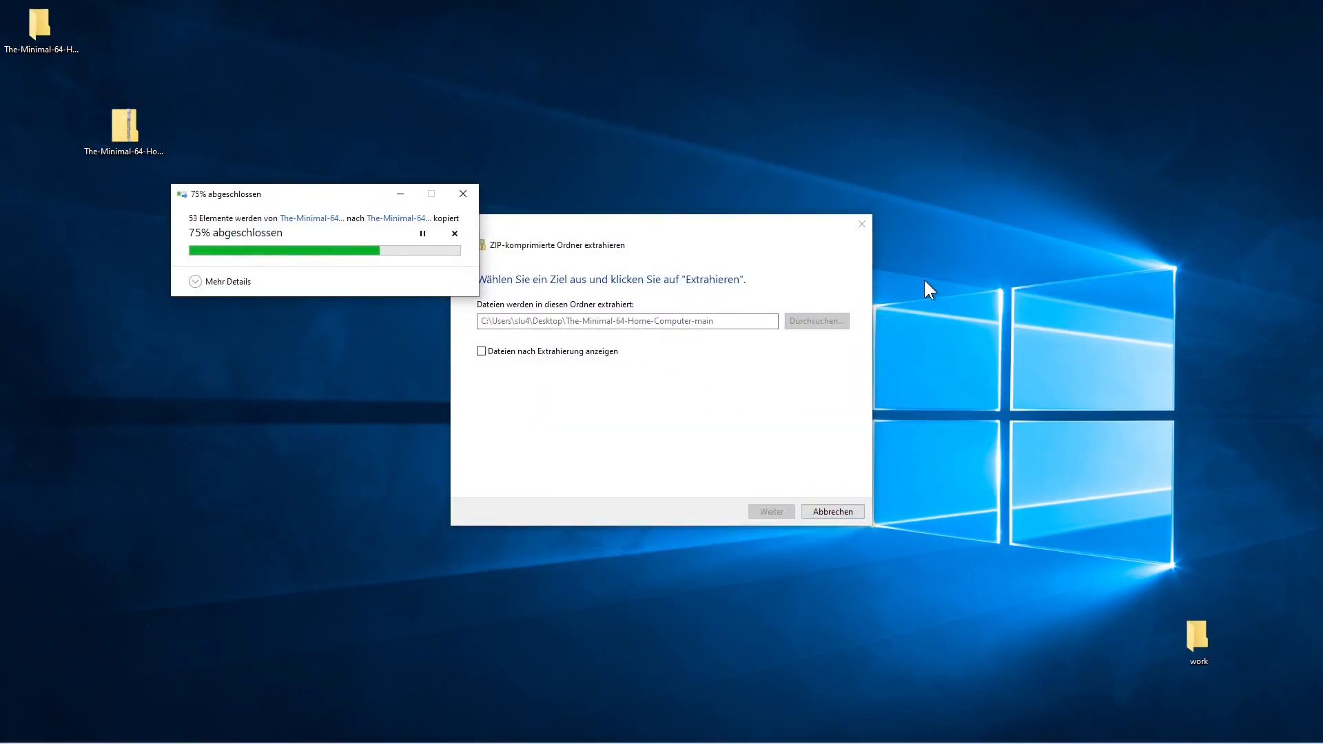
pyautogui.click(831, 511)
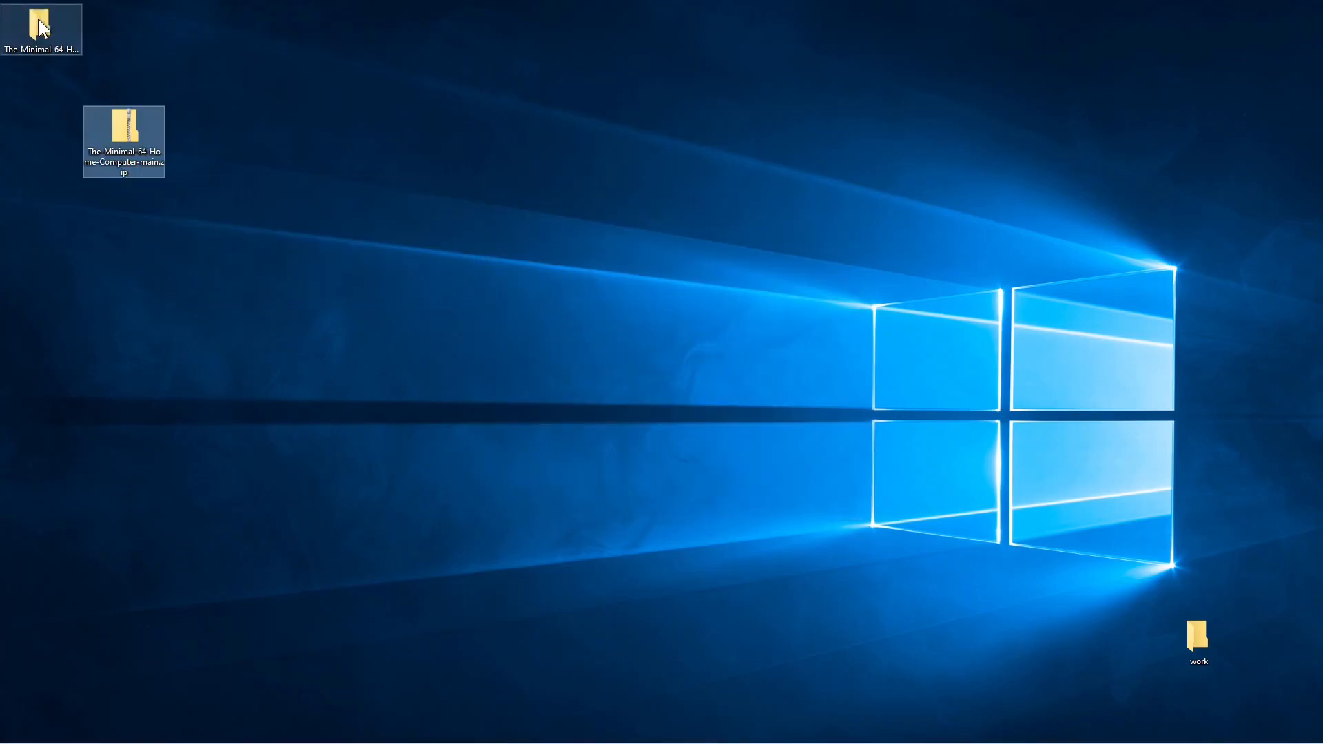
pyautogui.doubleClick(124, 139)
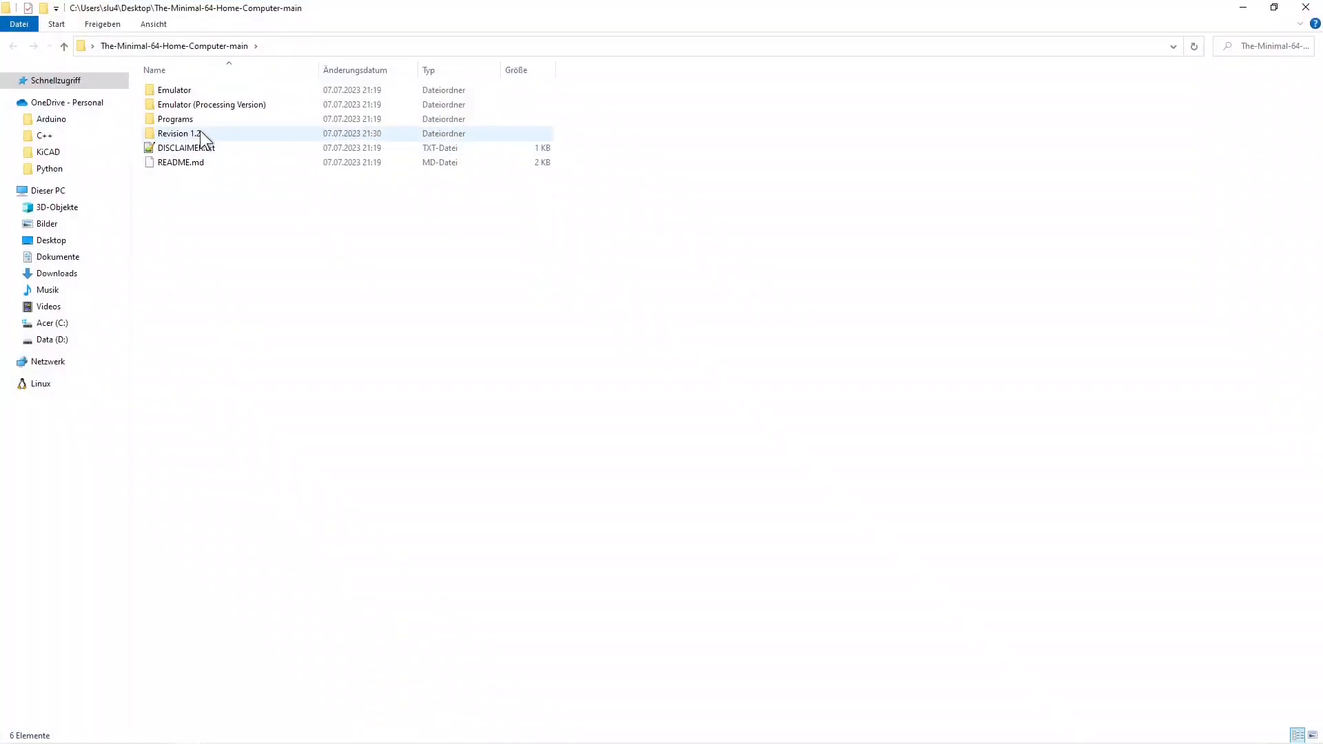
# - Go into the Revision 1.2 KiCAD folder and select the 8-Bit CPU 32k project file
pyautogui.doubleClick(177, 133)
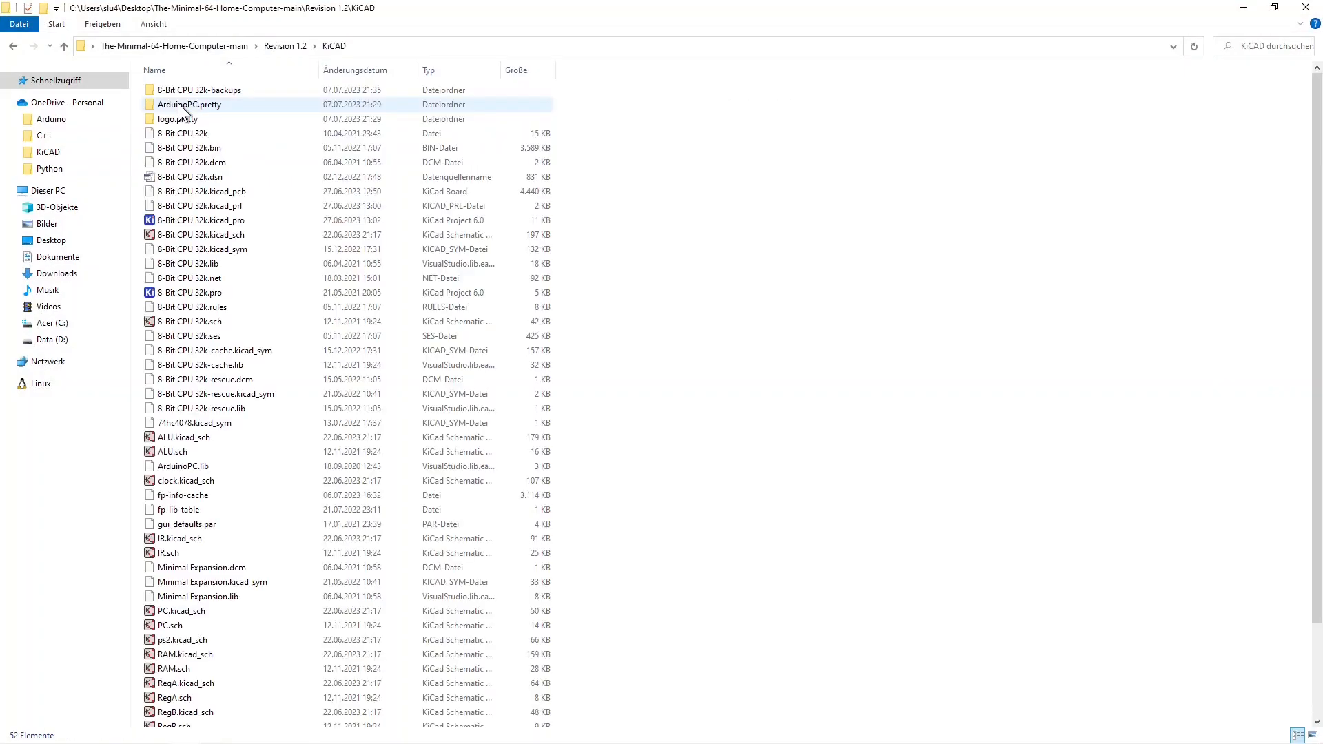
pyautogui.click(200, 221)
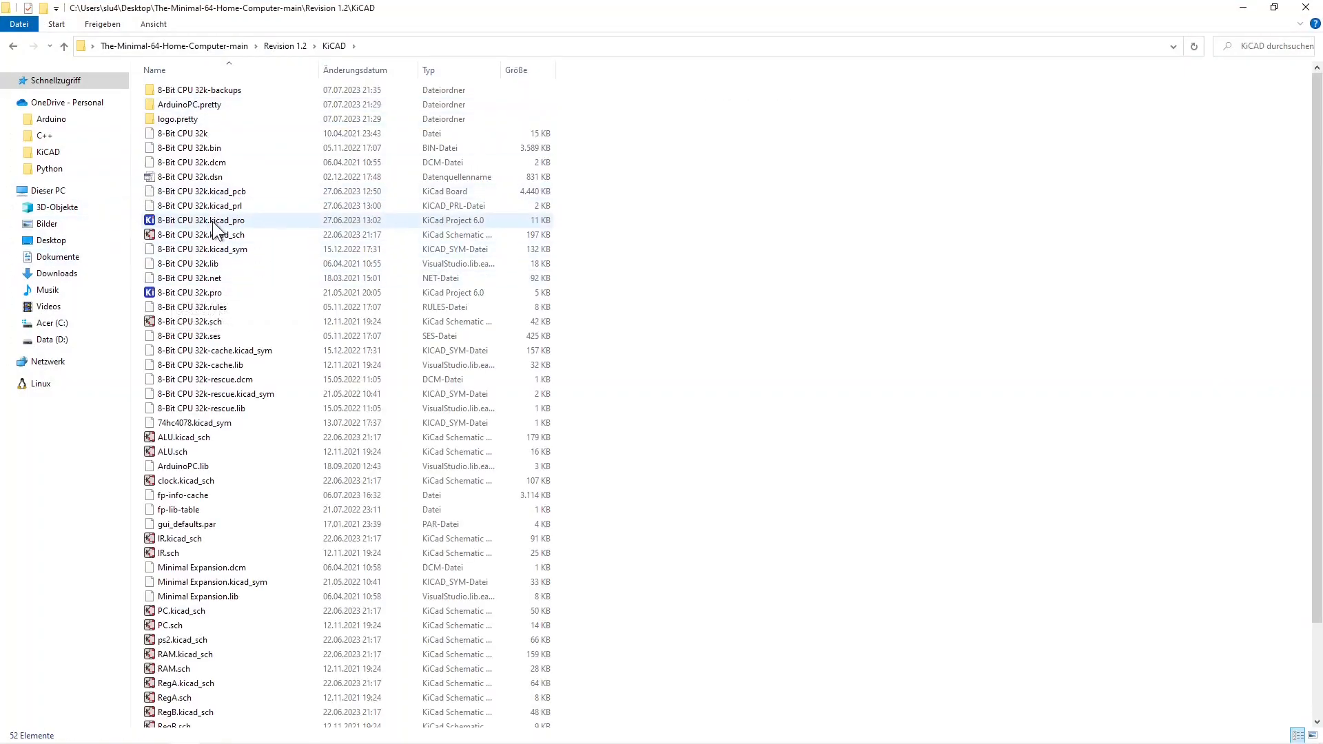
# - Load the 8-Bit CPU 32k project in KiCad and bring up its schematic in the Schematic Editor
pyautogui.doubleClick(200, 221)
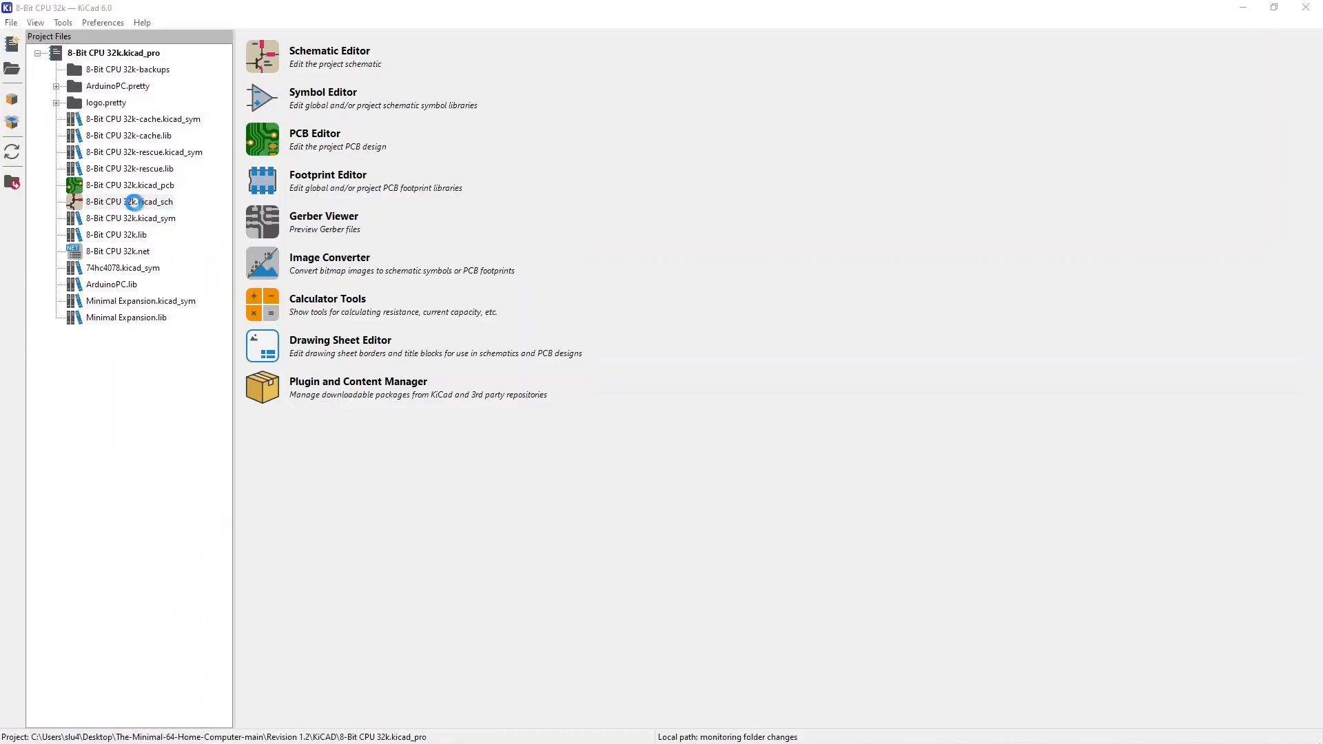
pyautogui.doubleClick(129, 201)
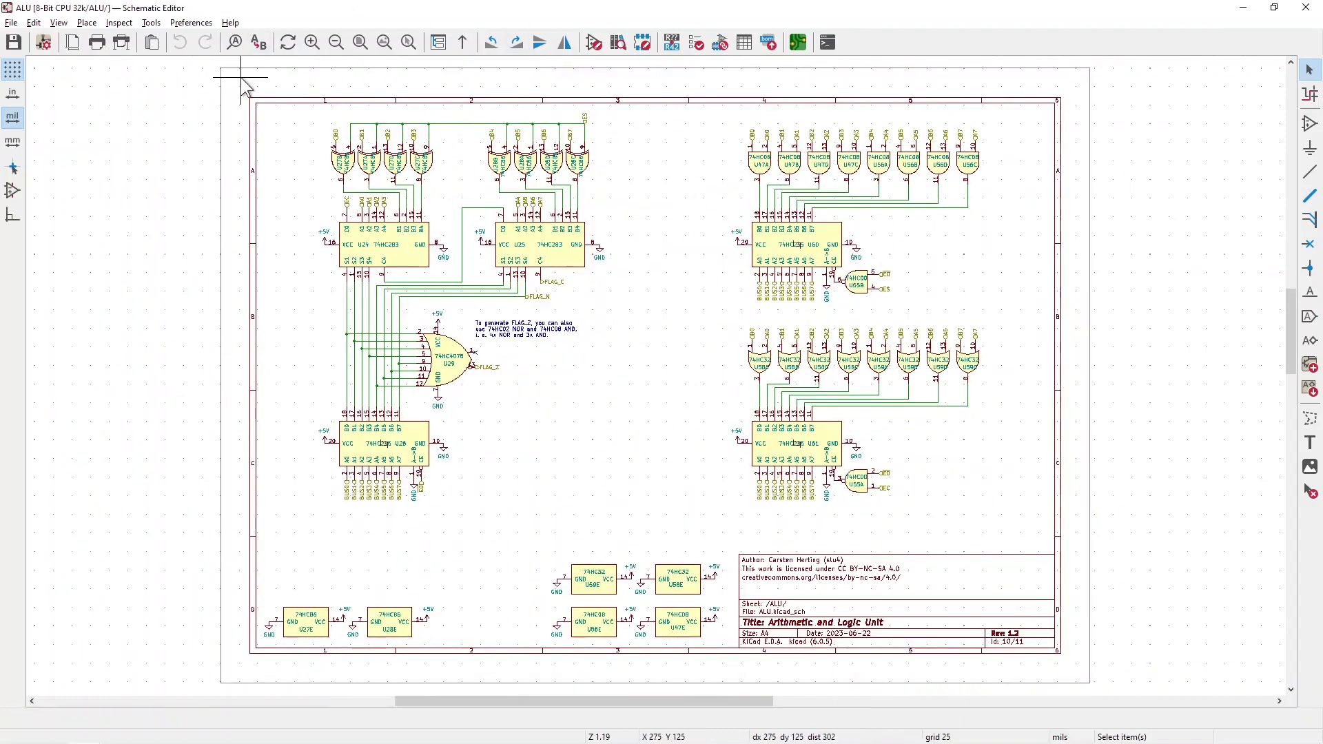
pyautogui.moveTo(469, 50)
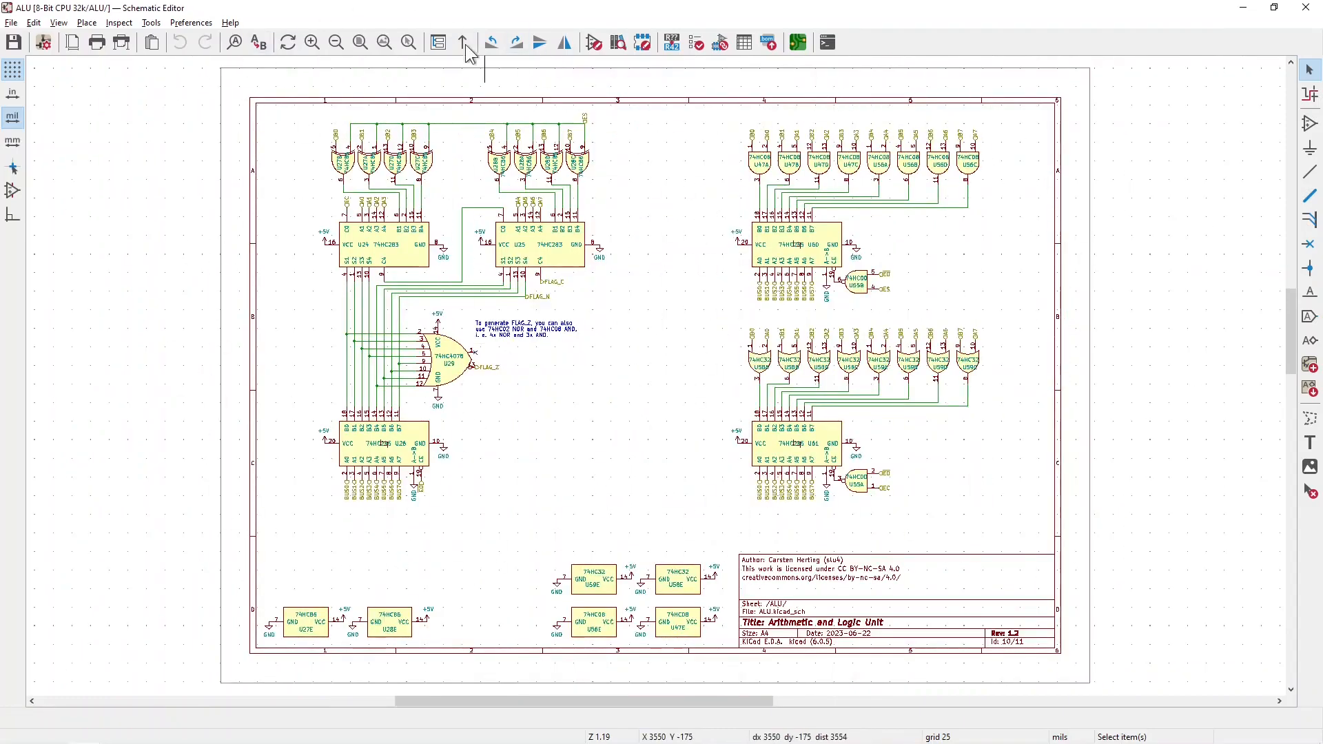
# - View the Program Counter sub-sheet and return to the top-level sheet
pyautogui.click(462, 42)
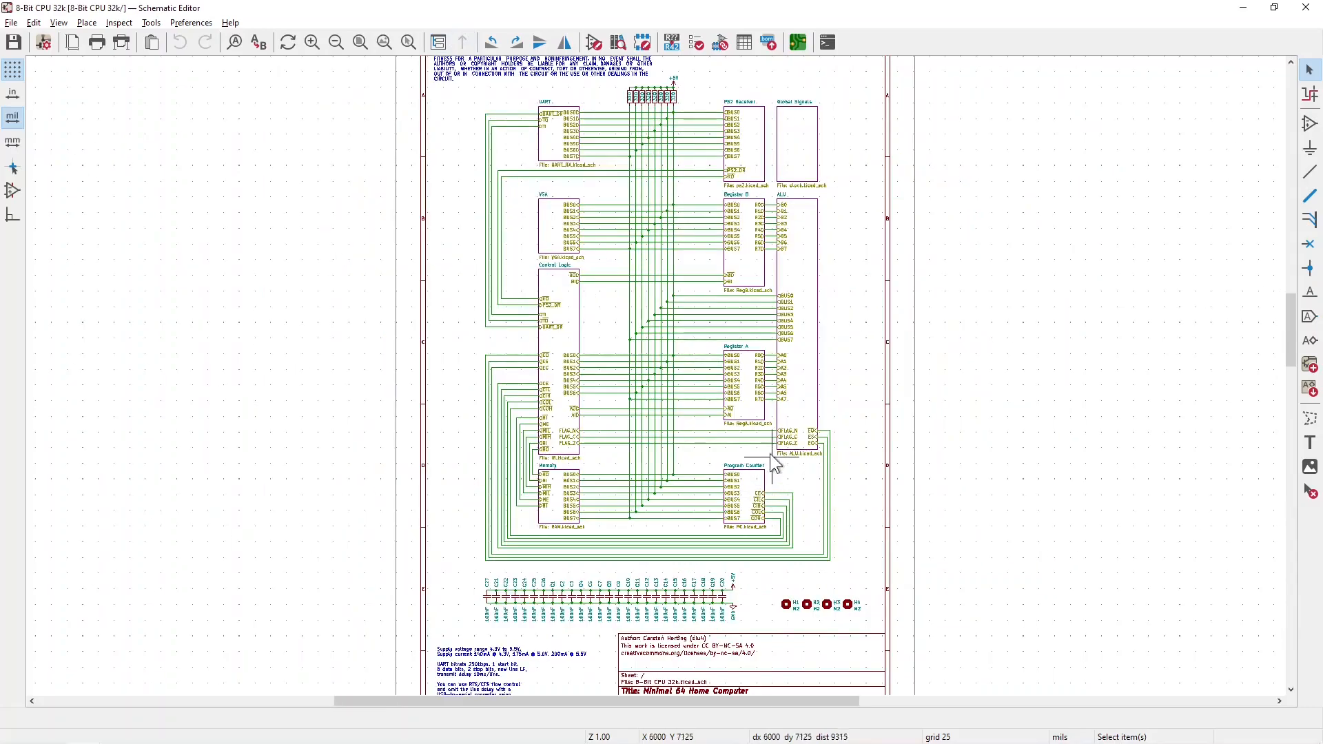
pyautogui.doubleClick(743, 490)
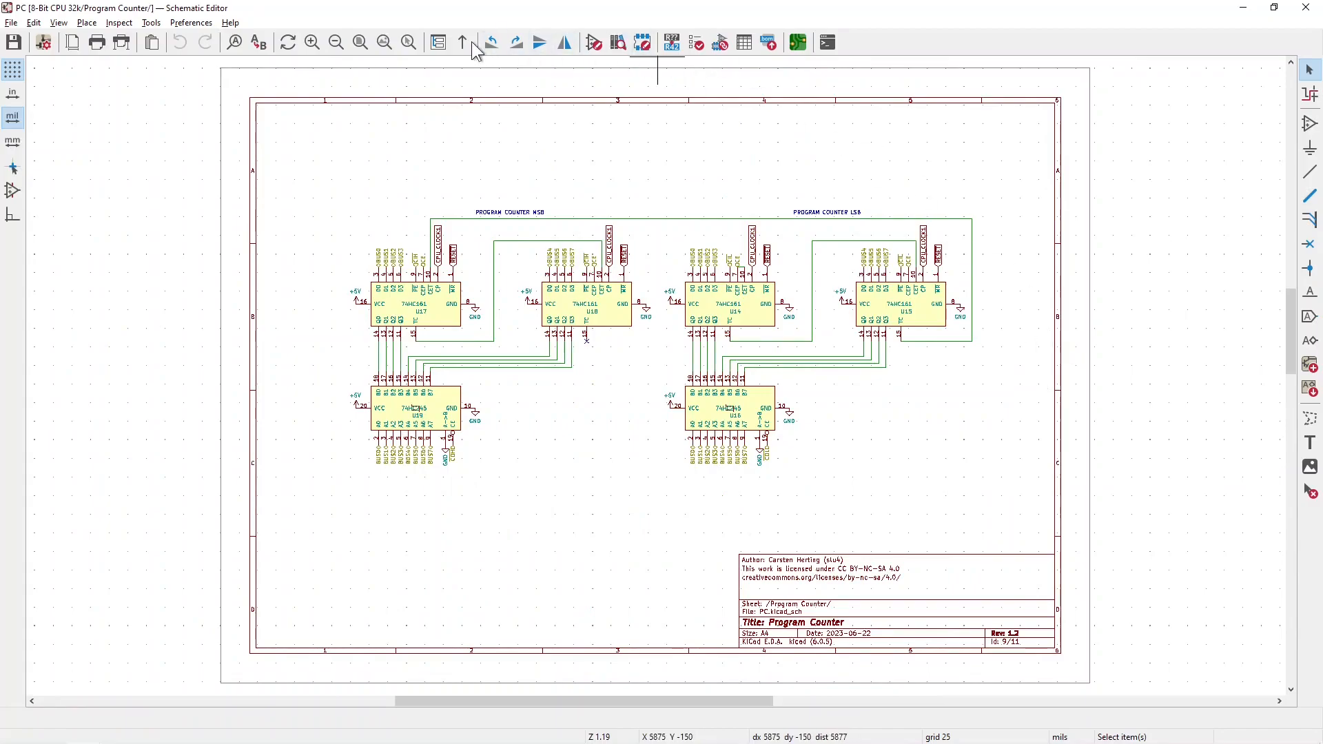
pyautogui.click(462, 42)
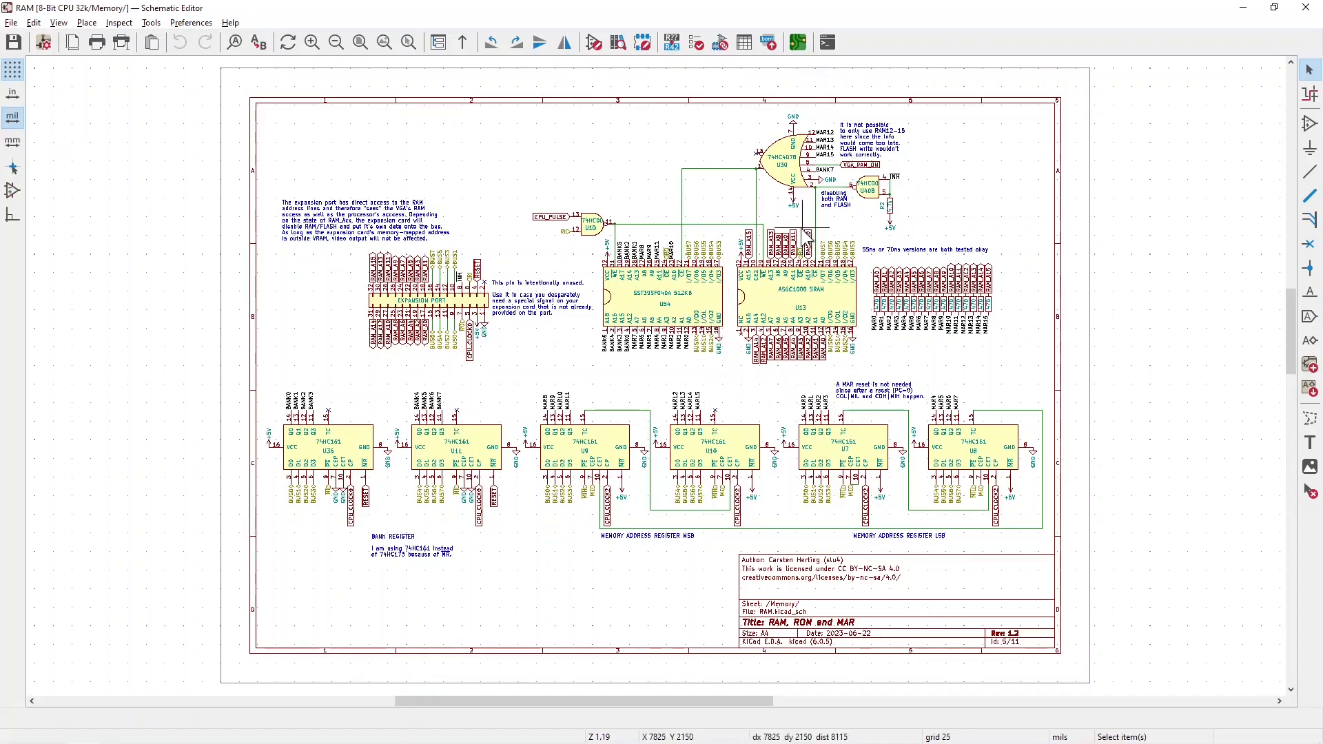
pyautogui.moveTo(768, 397)
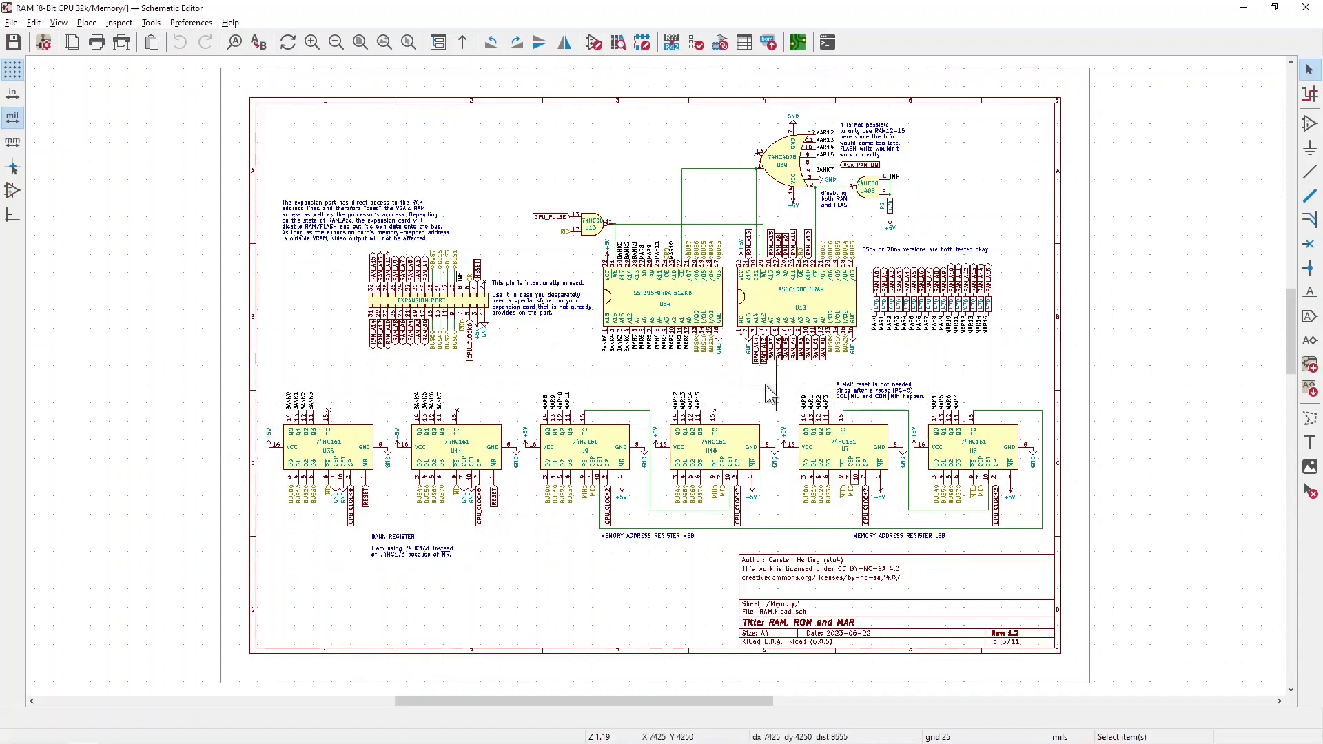
pyautogui.moveTo(715, 188)
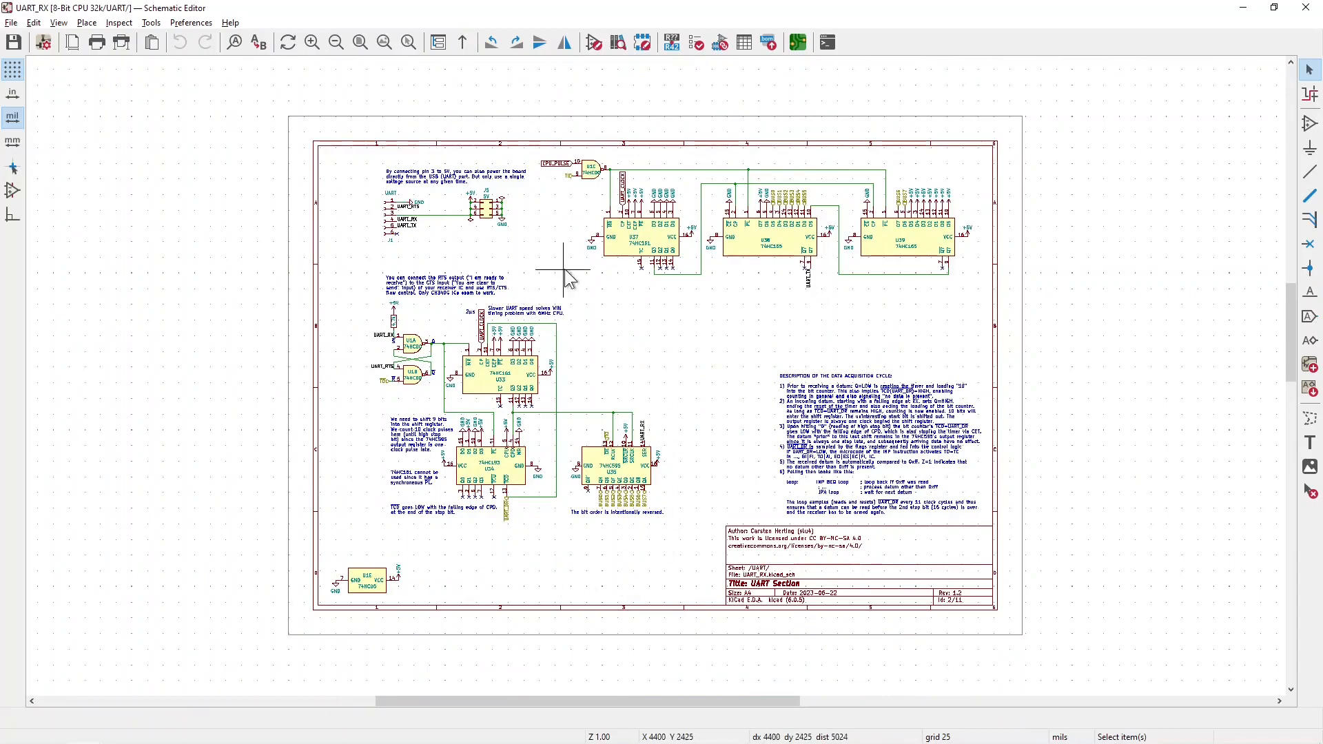
pyautogui.moveTo(692, 287)
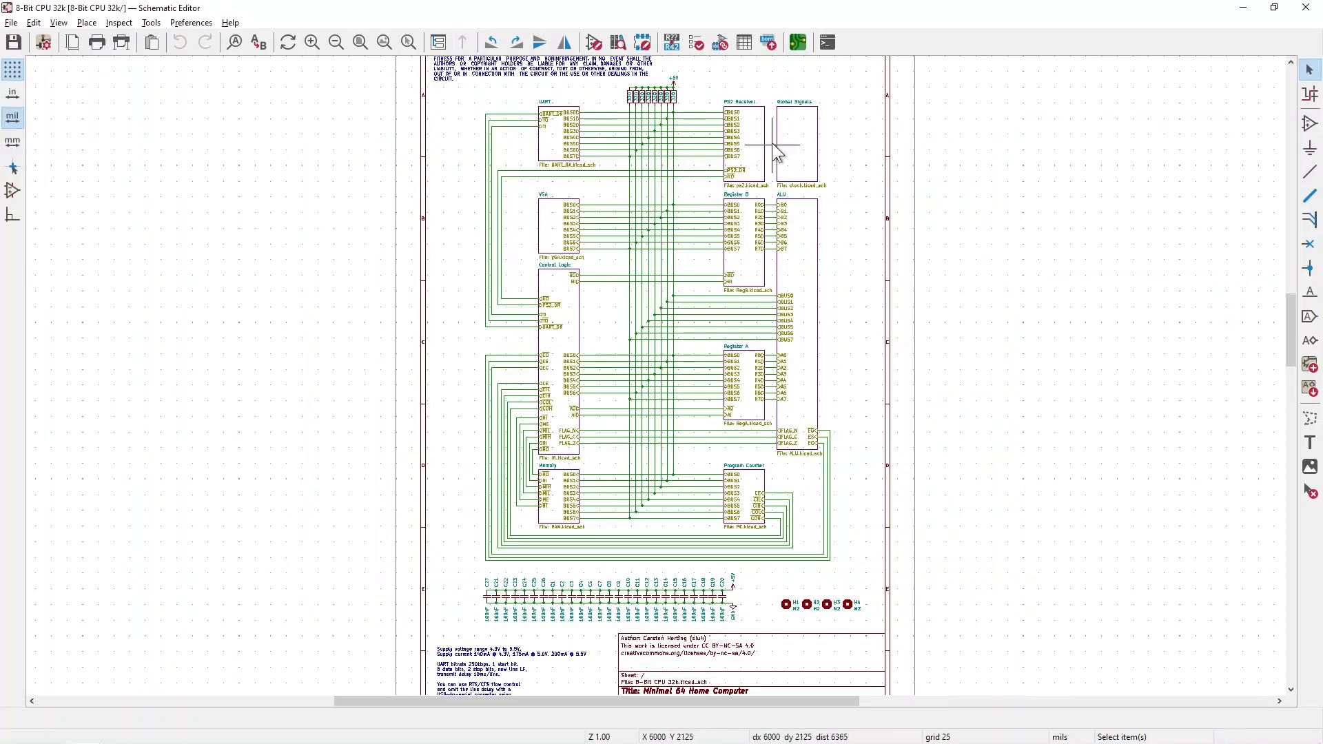
# - View the Control Logic sub-sheet, return to the root sheet and enter the VGA Circuit sheet
pyautogui.doubleClick(743, 143)
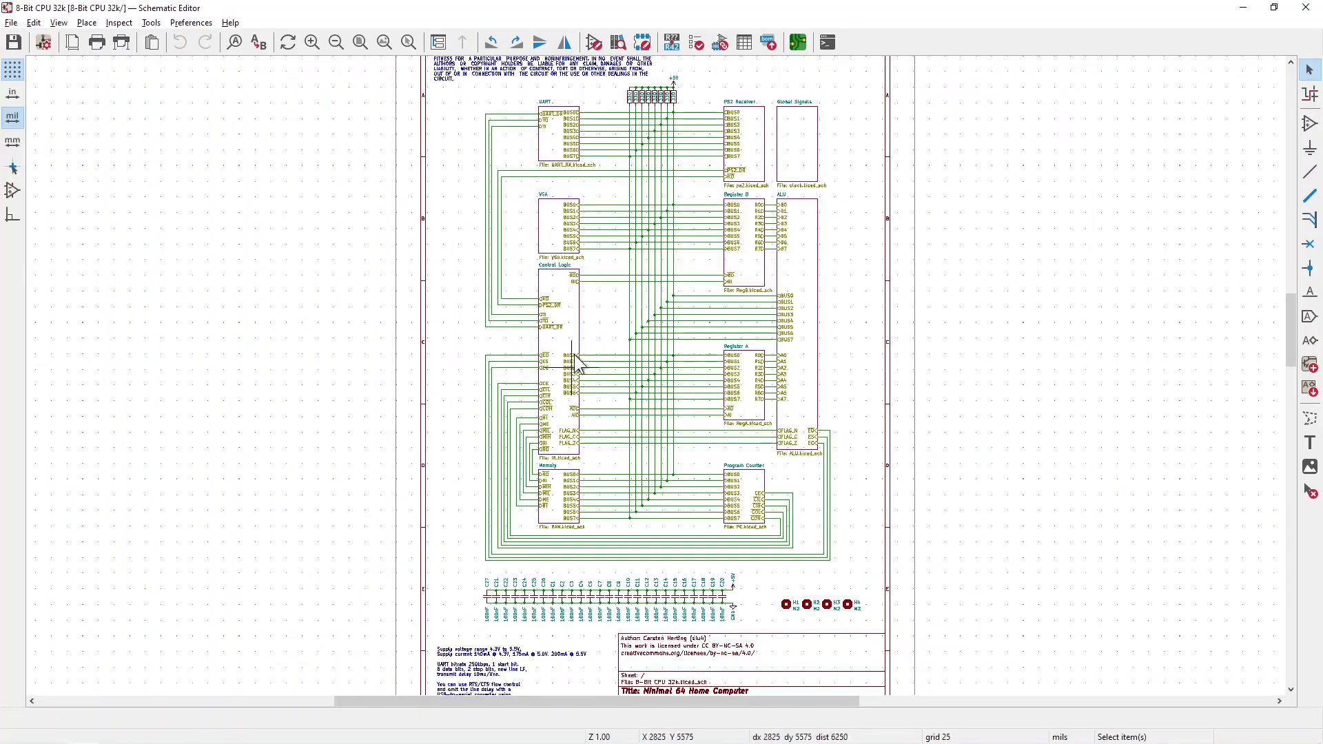
pyautogui.click(556, 363)
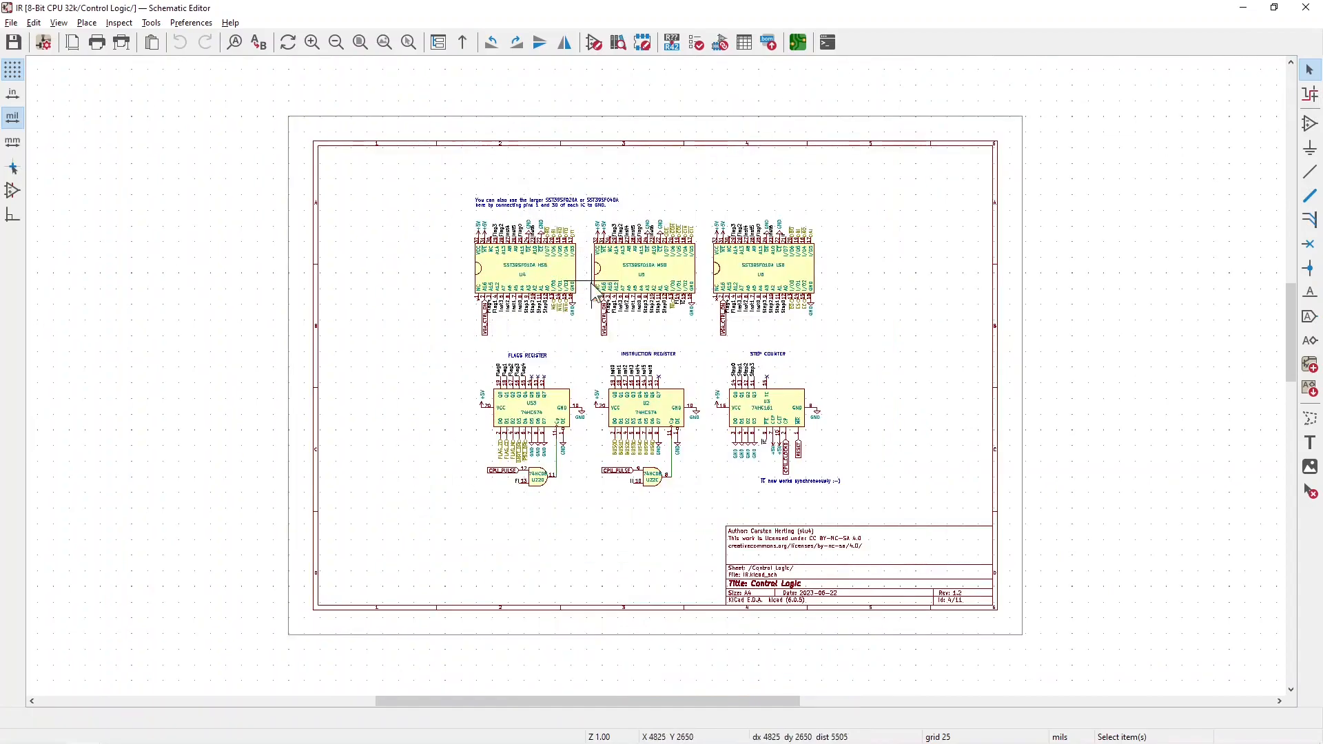
pyautogui.moveTo(835, 297)
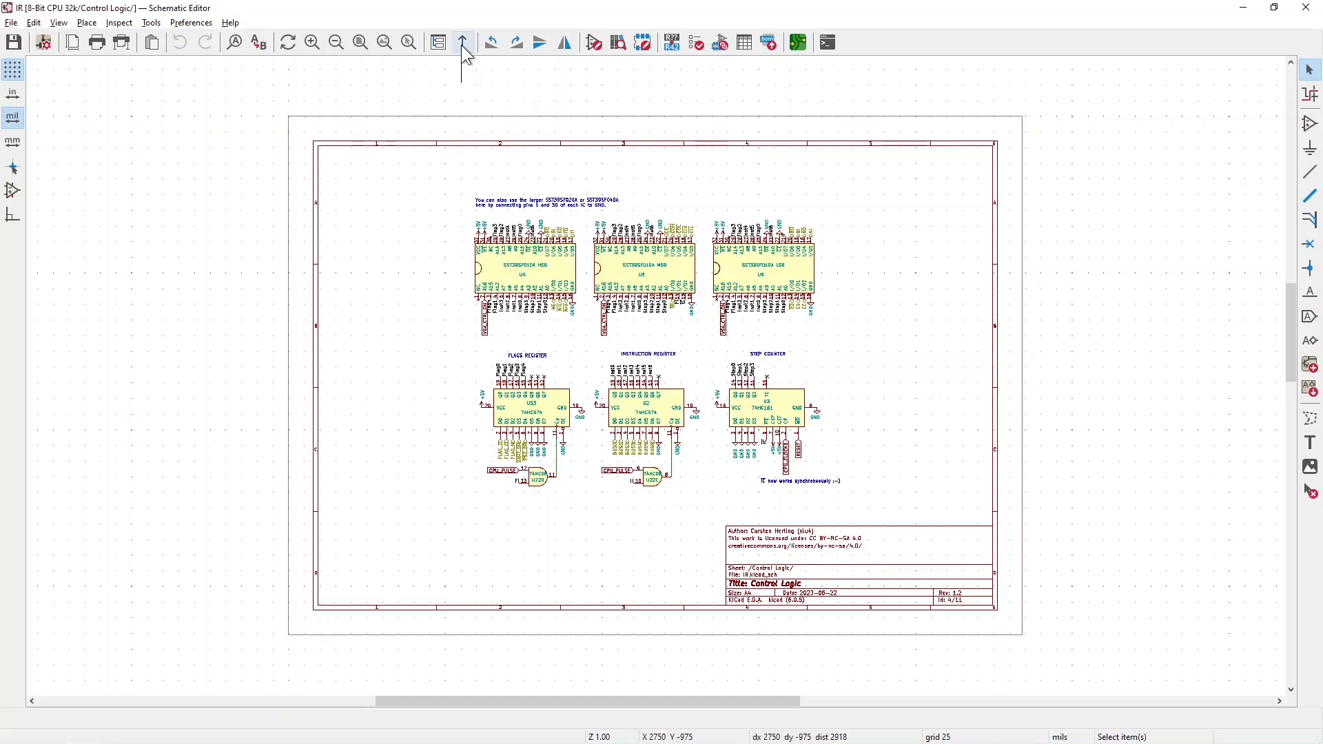
pyautogui.click(463, 42)
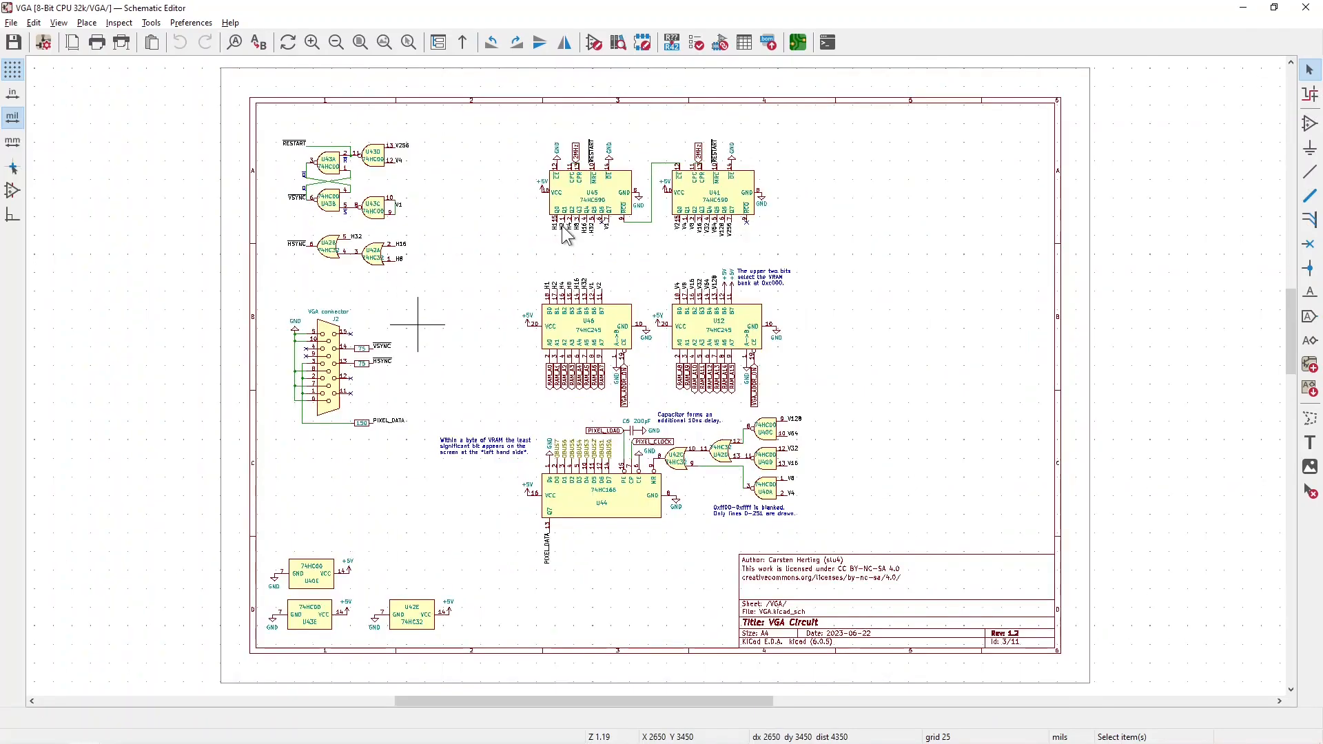
pyautogui.moveTo(579, 228)
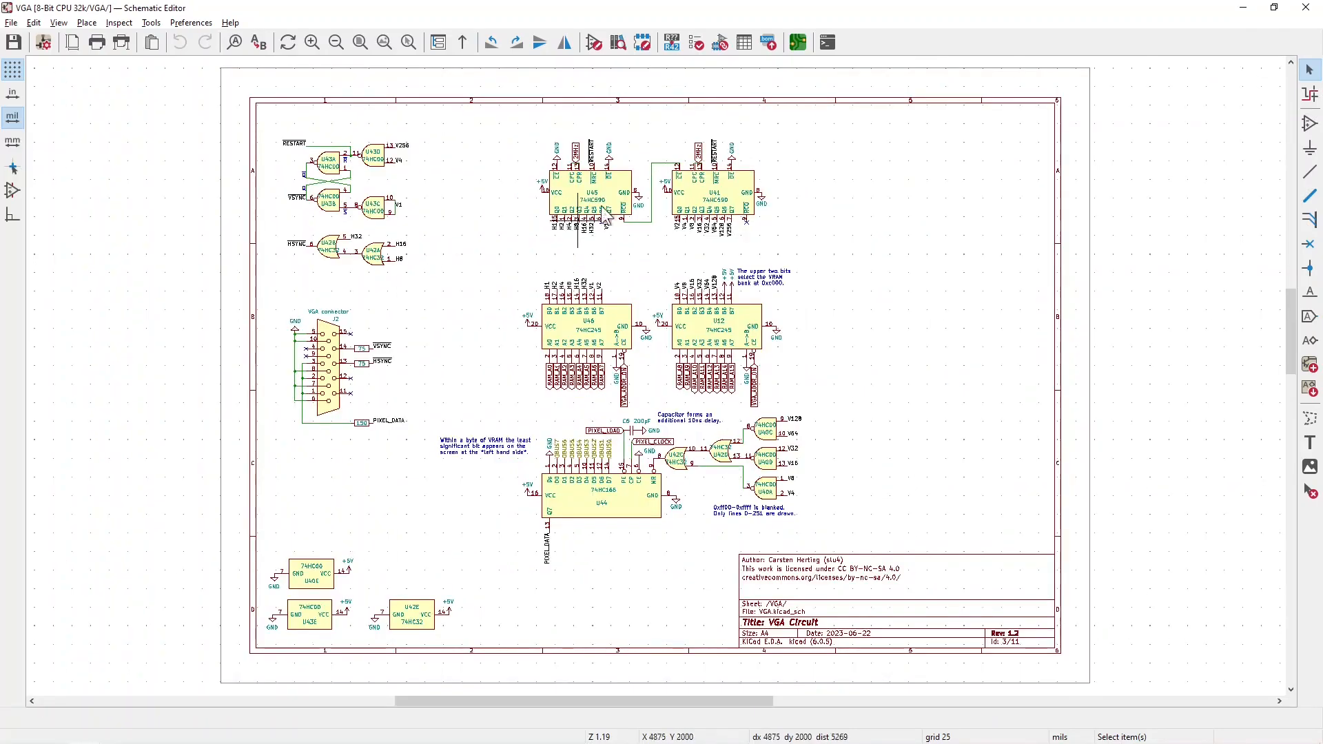
pyautogui.moveTo(464, 42)
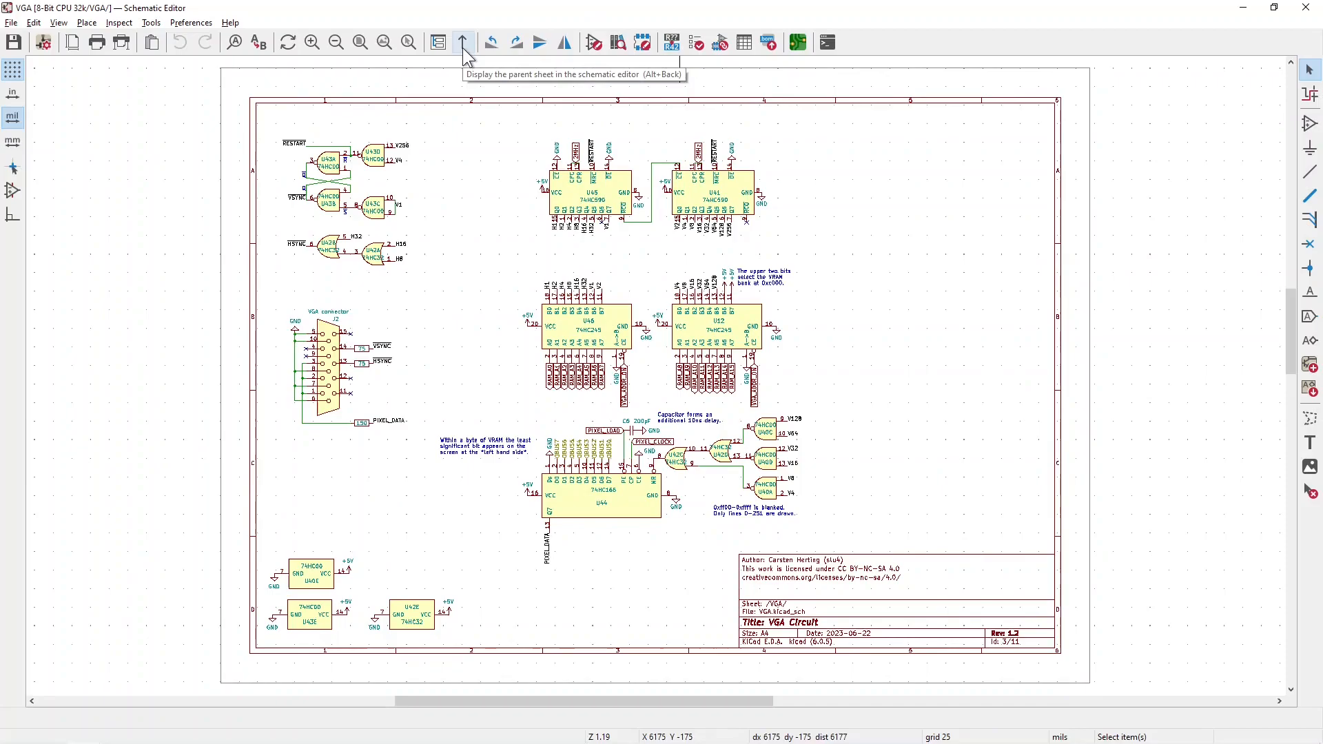
# - Return to the top-level 8-Bit CPU 32k sheet around viewing the Global Signals sub-sheet
pyautogui.click(462, 42)
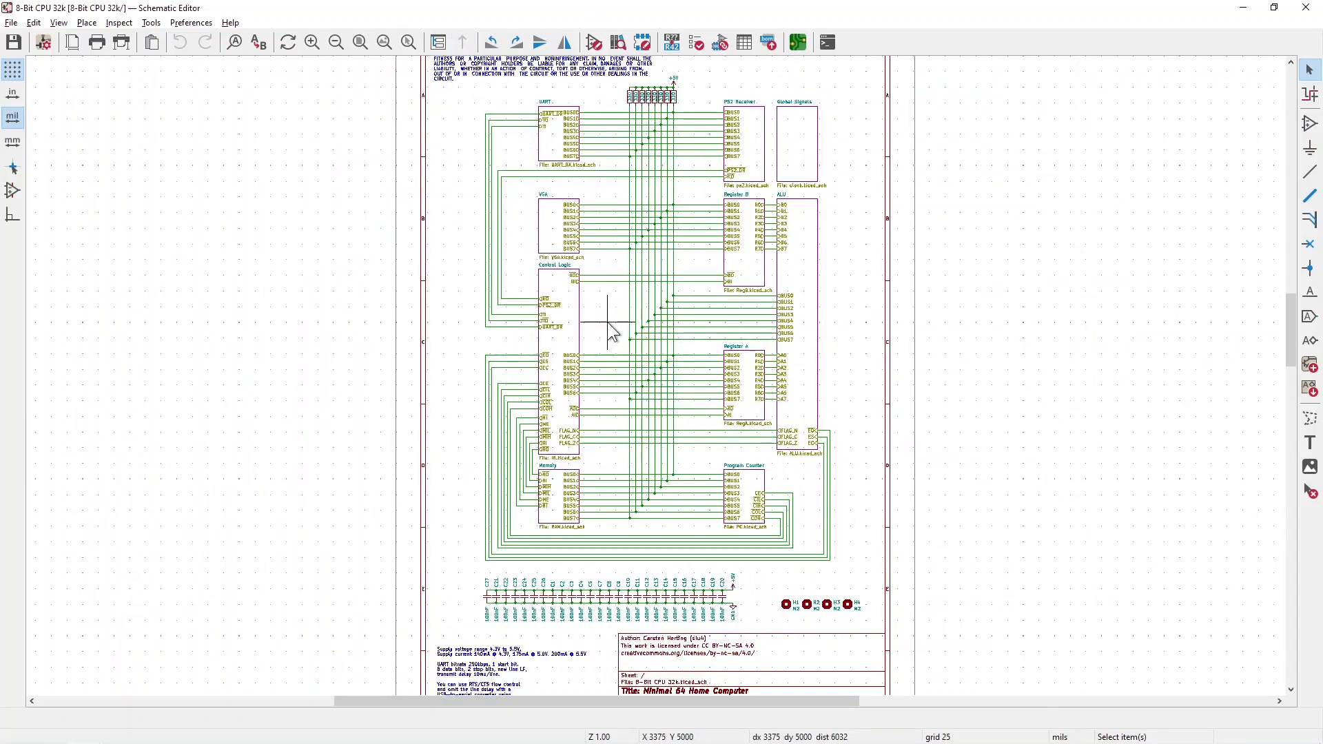
pyautogui.moveTo(819, 118)
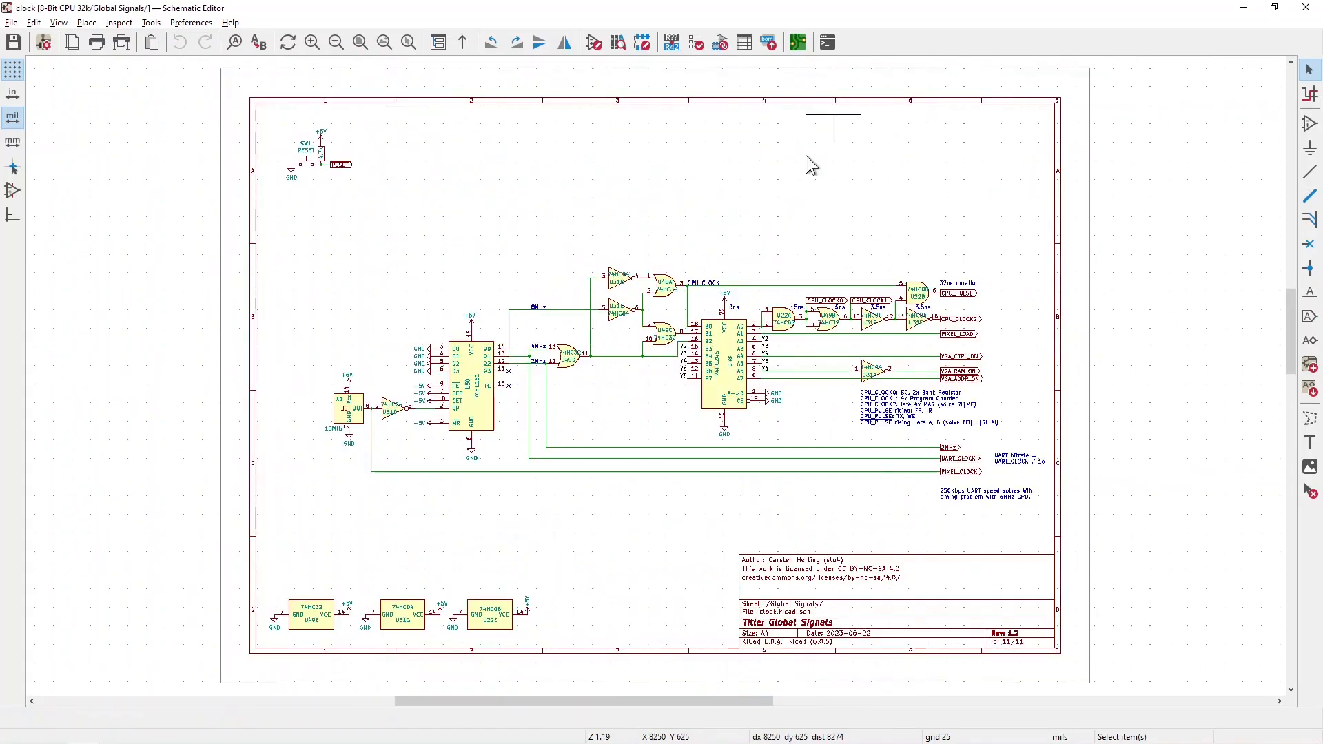
pyautogui.moveTo(298, 421)
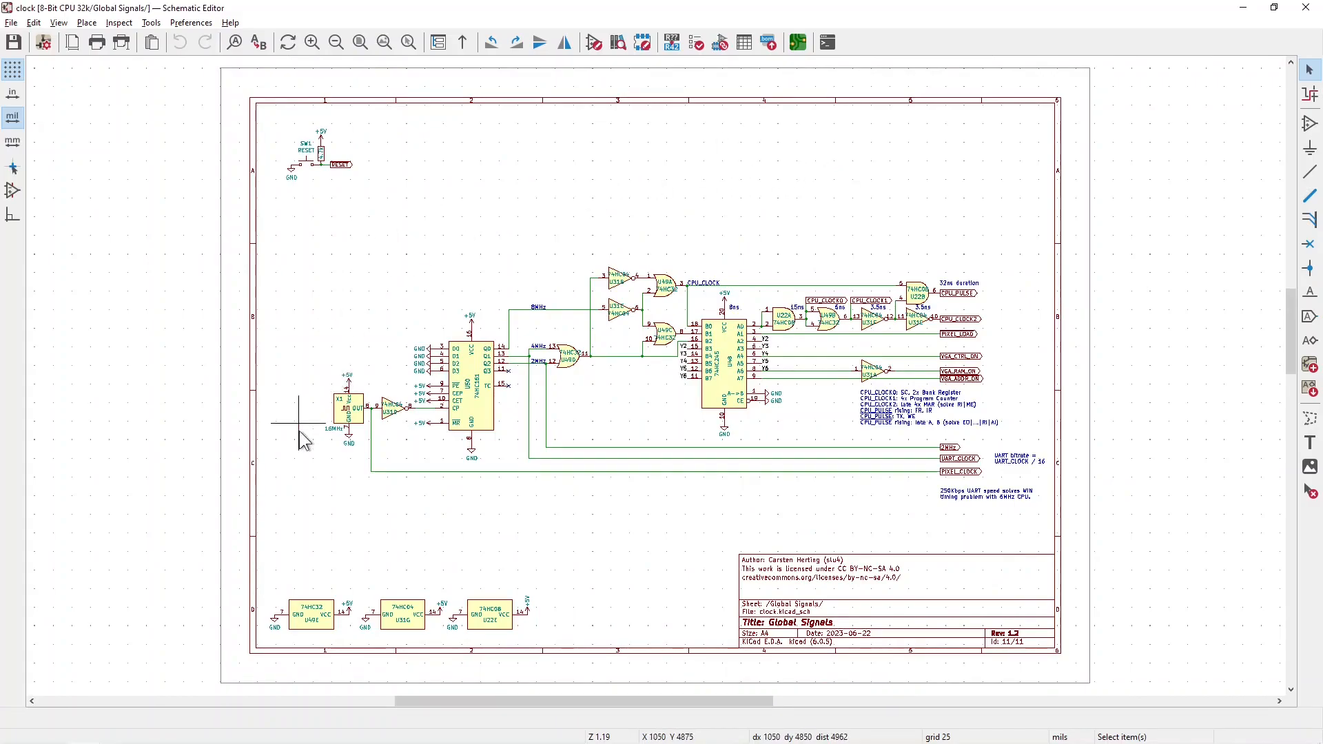
pyautogui.moveTo(320, 376)
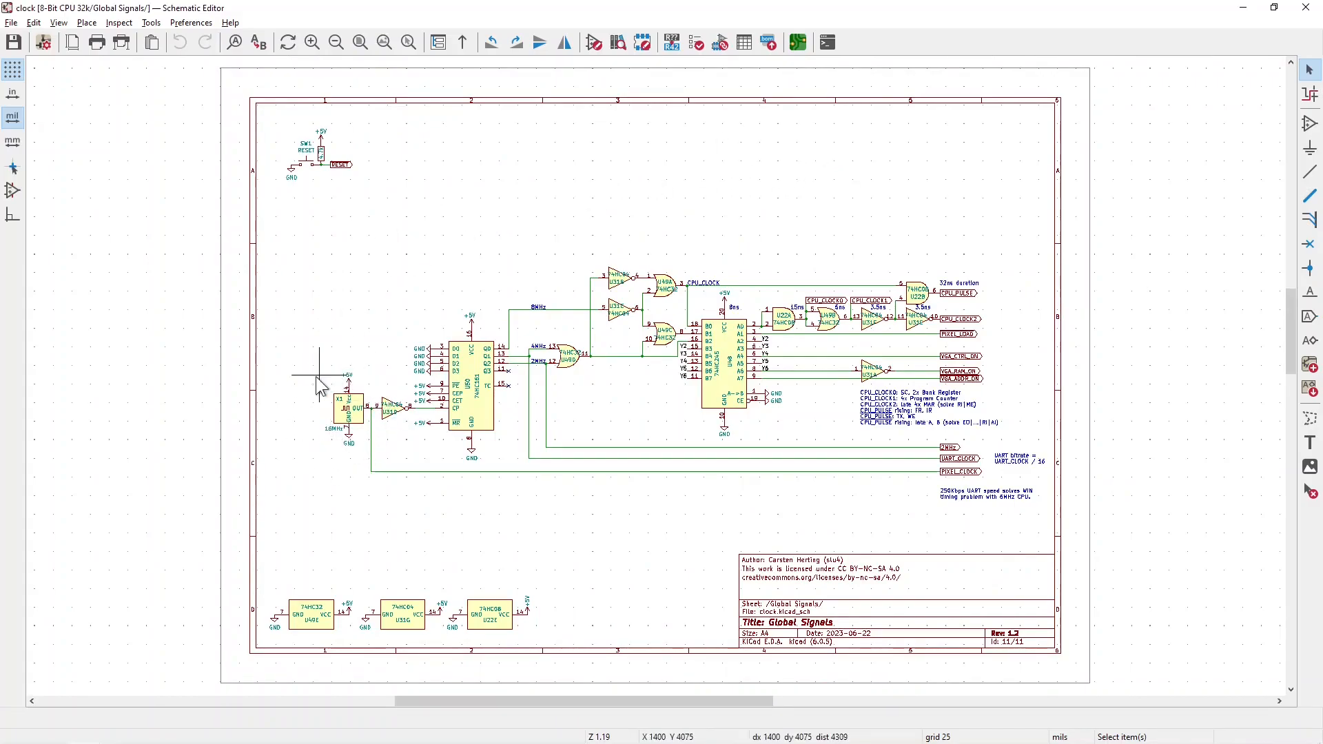
pyautogui.moveTo(463, 42)
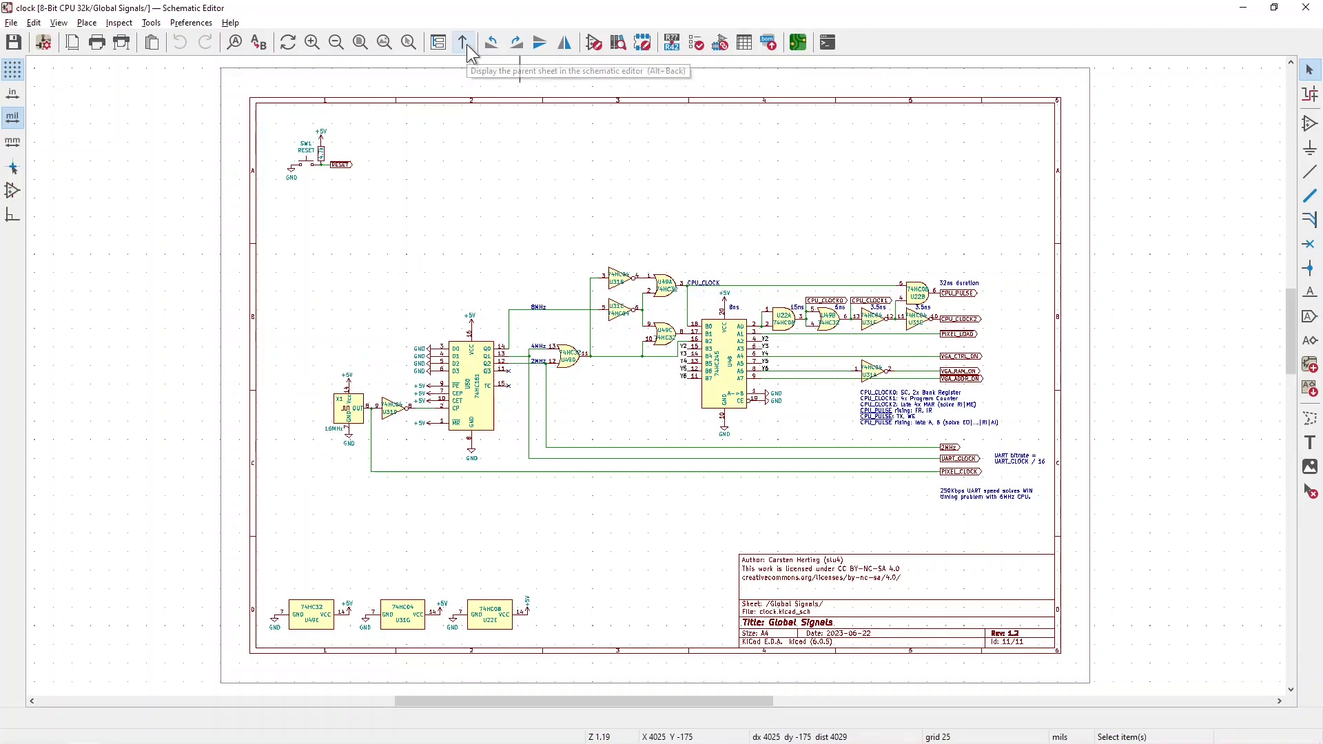
pyautogui.click(464, 42)
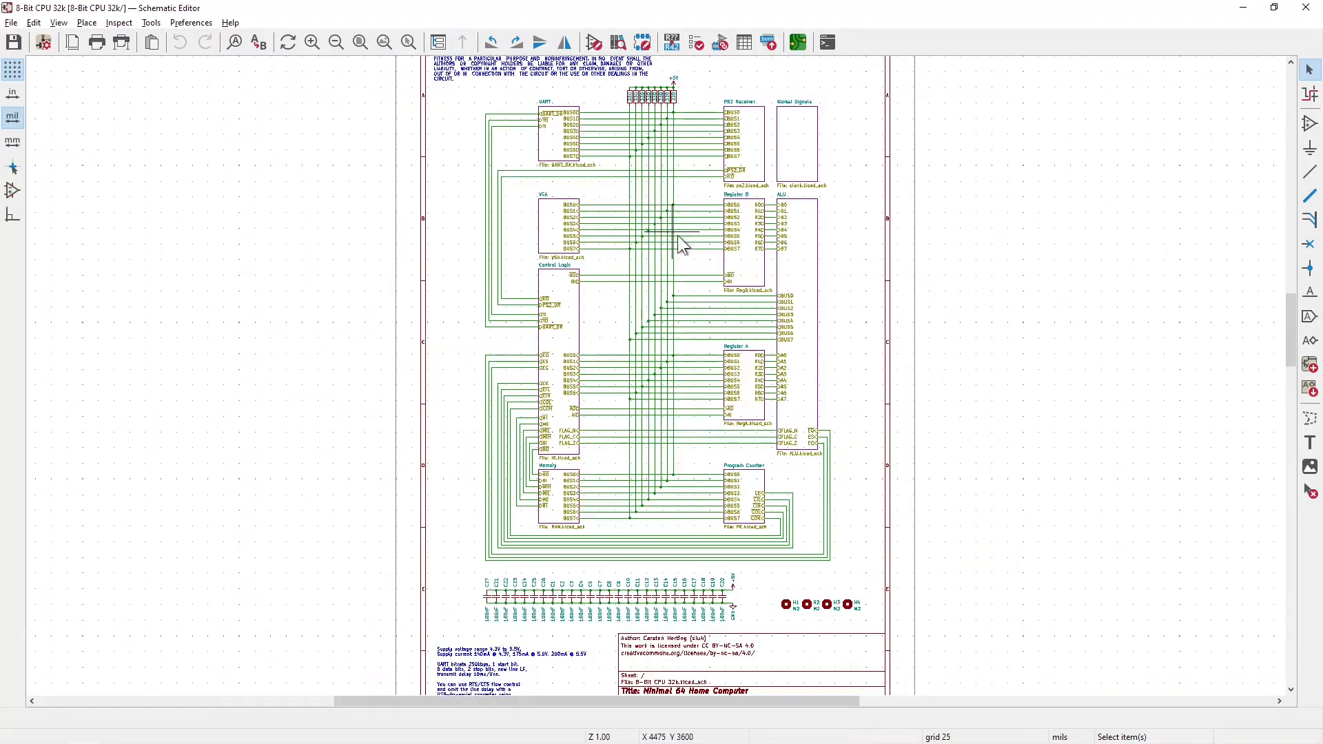